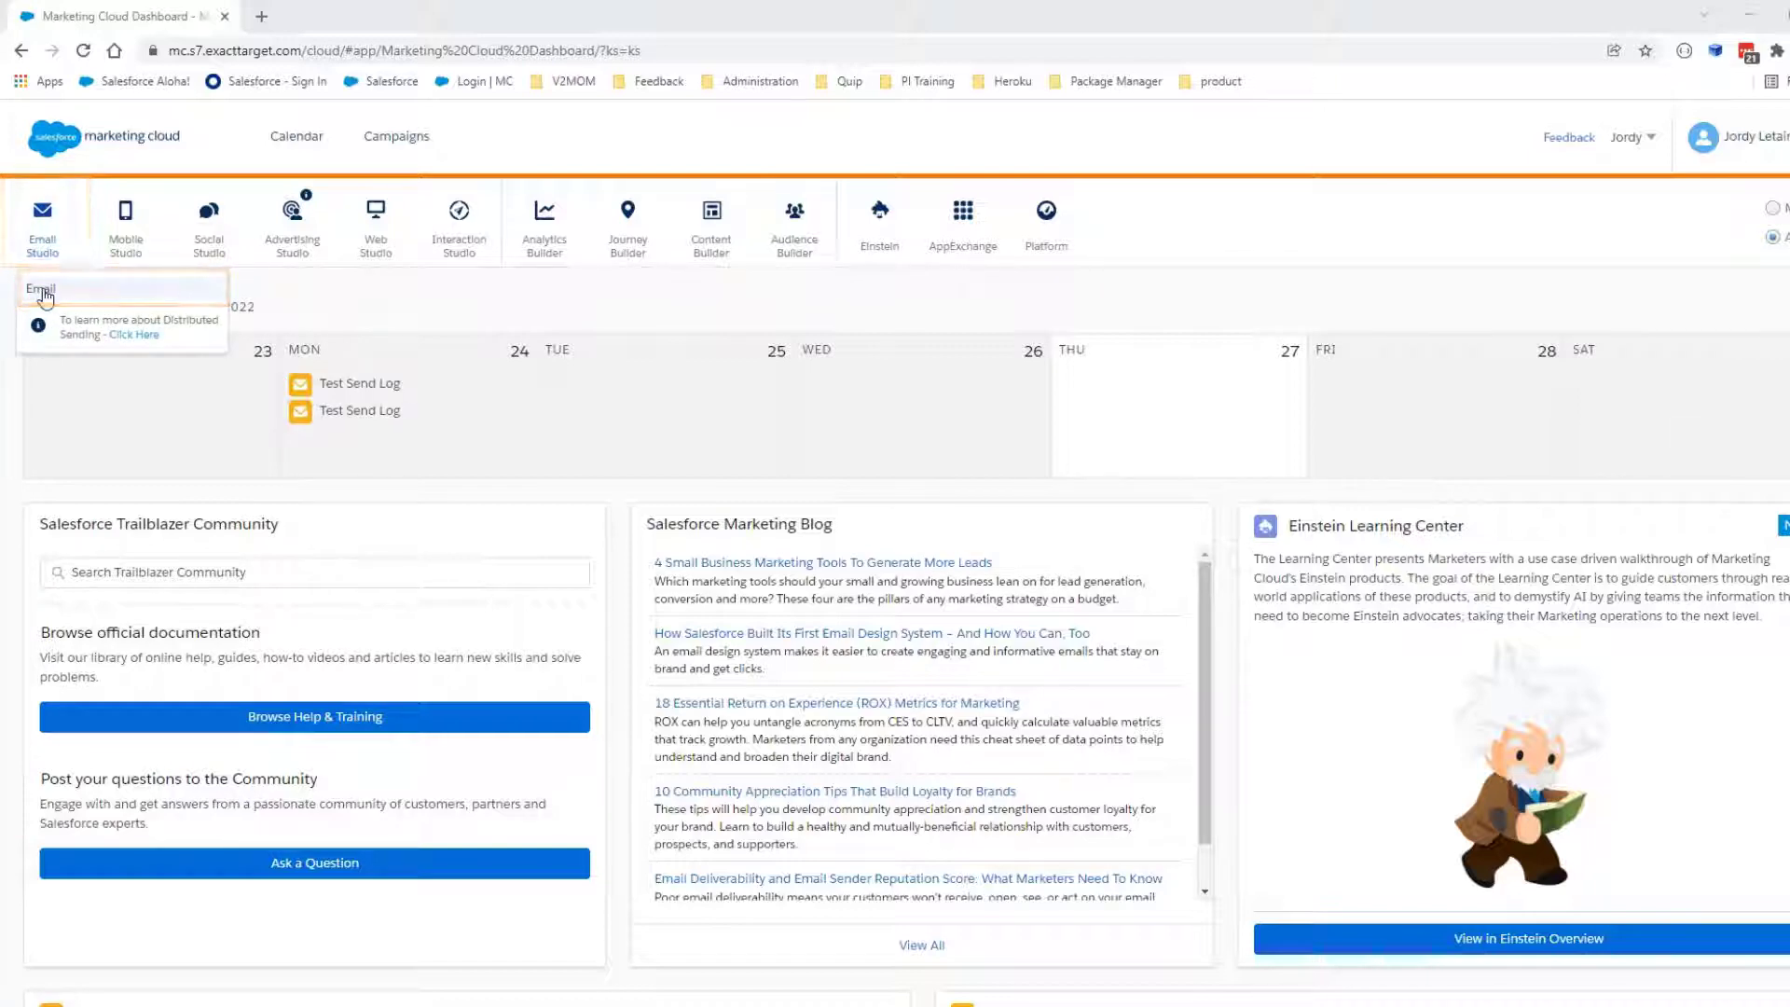
Go to Email Studio and open the Subscribers > Data Extensions list
left_click(33, 286)
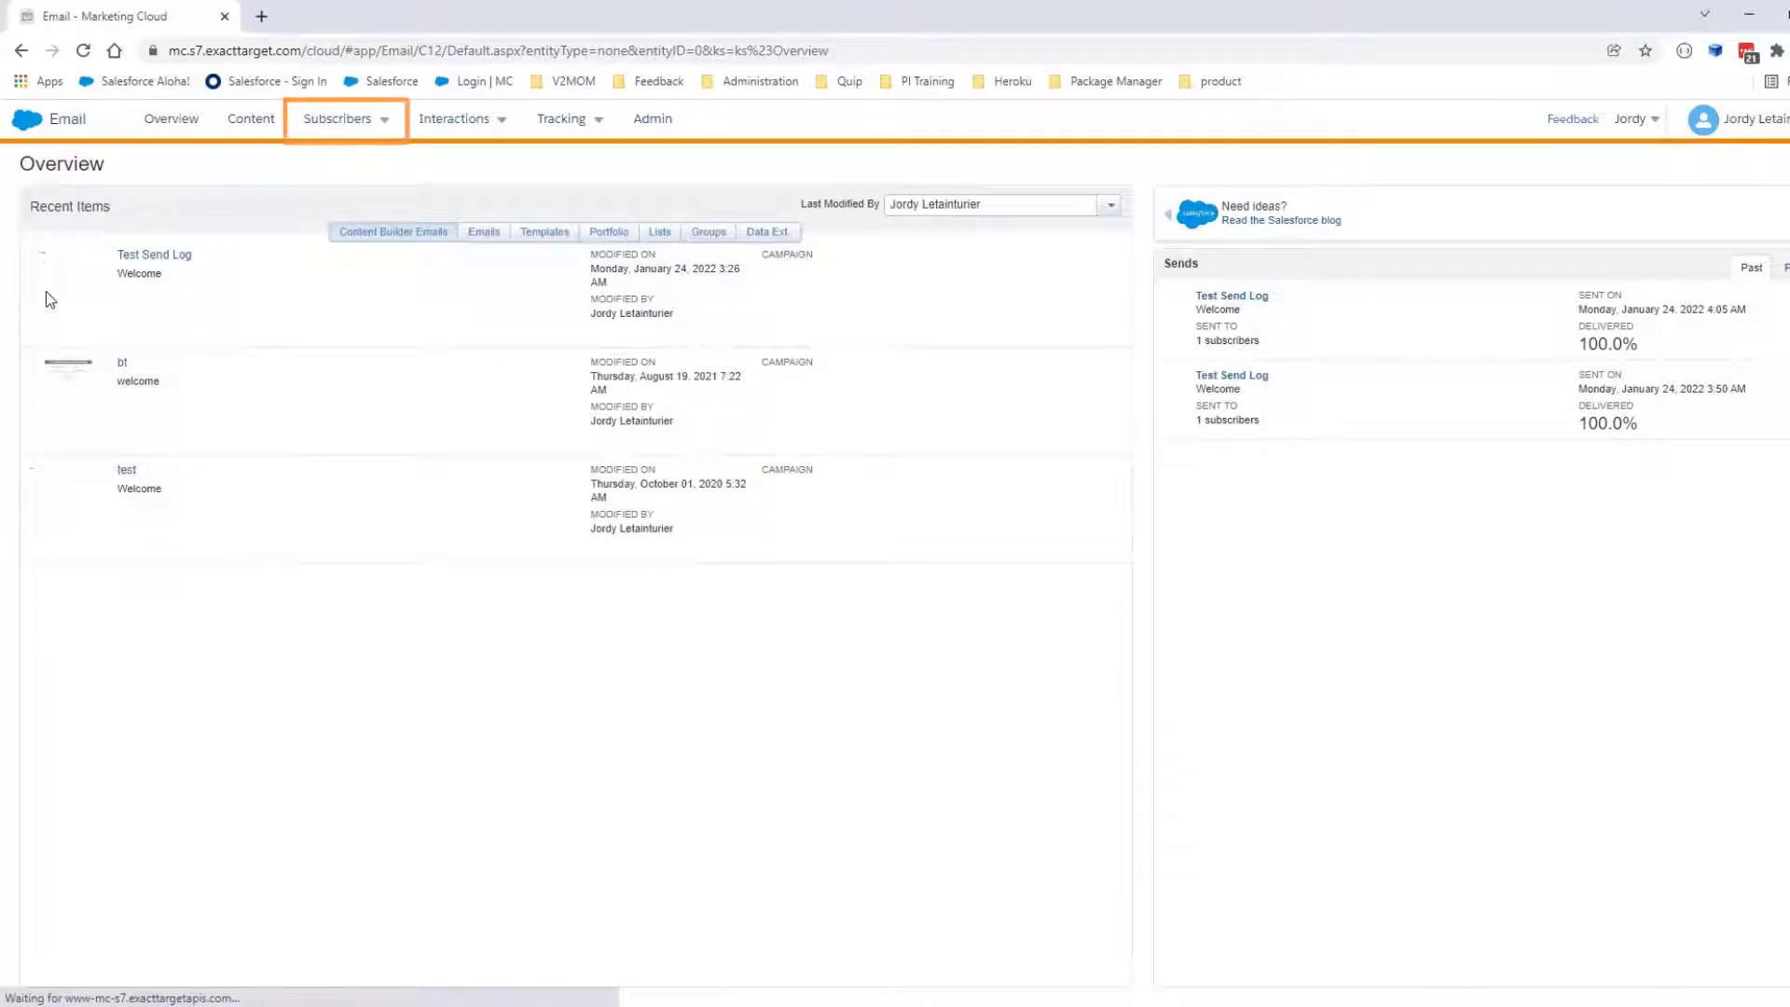
left_click(339, 119)
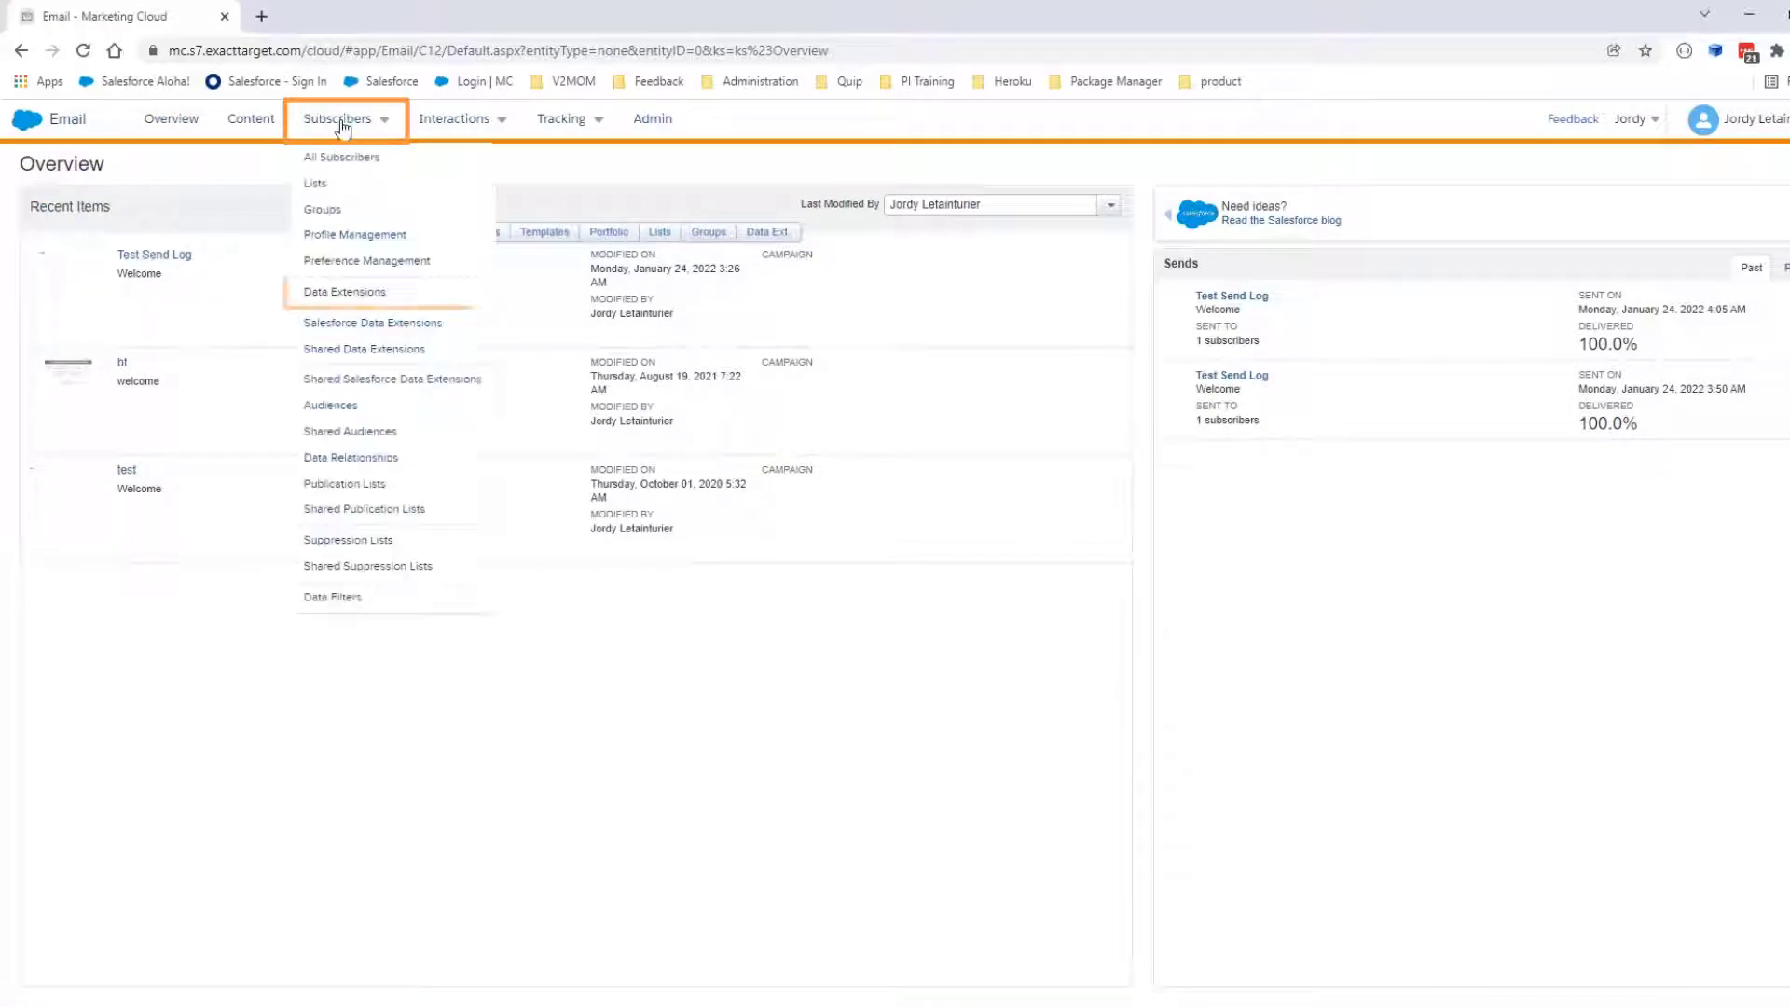
mouse_move(344, 292)
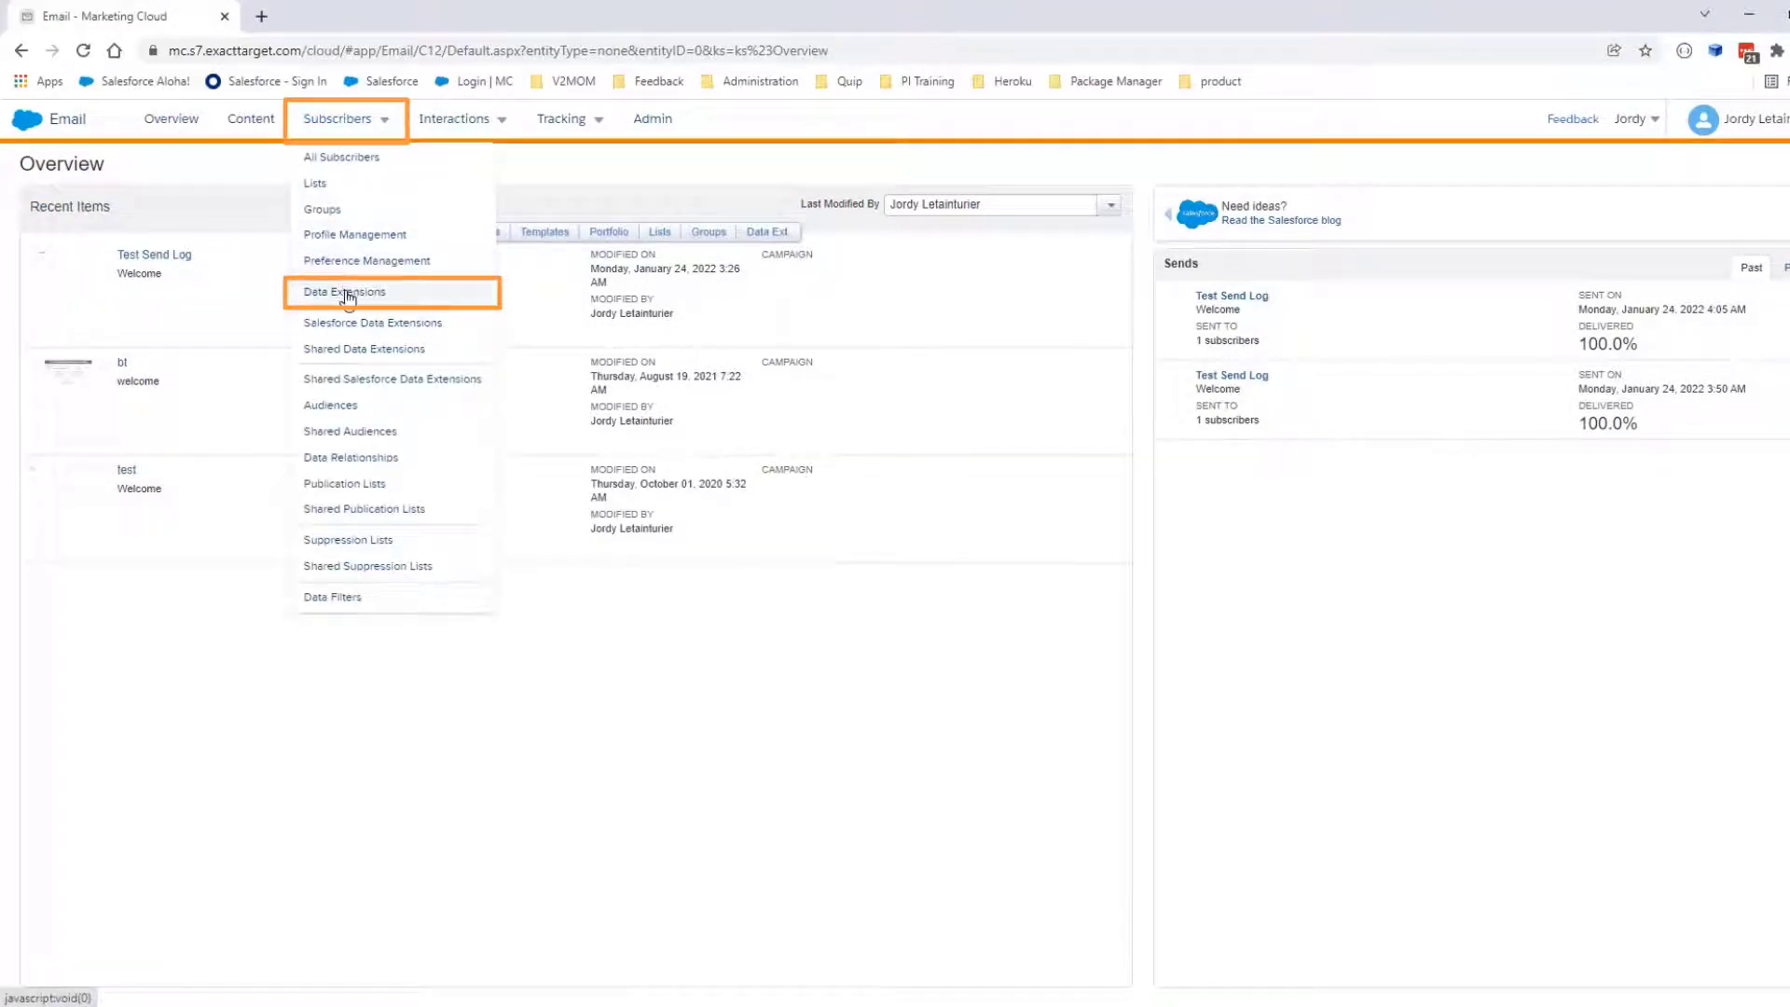
left_click(343, 292)
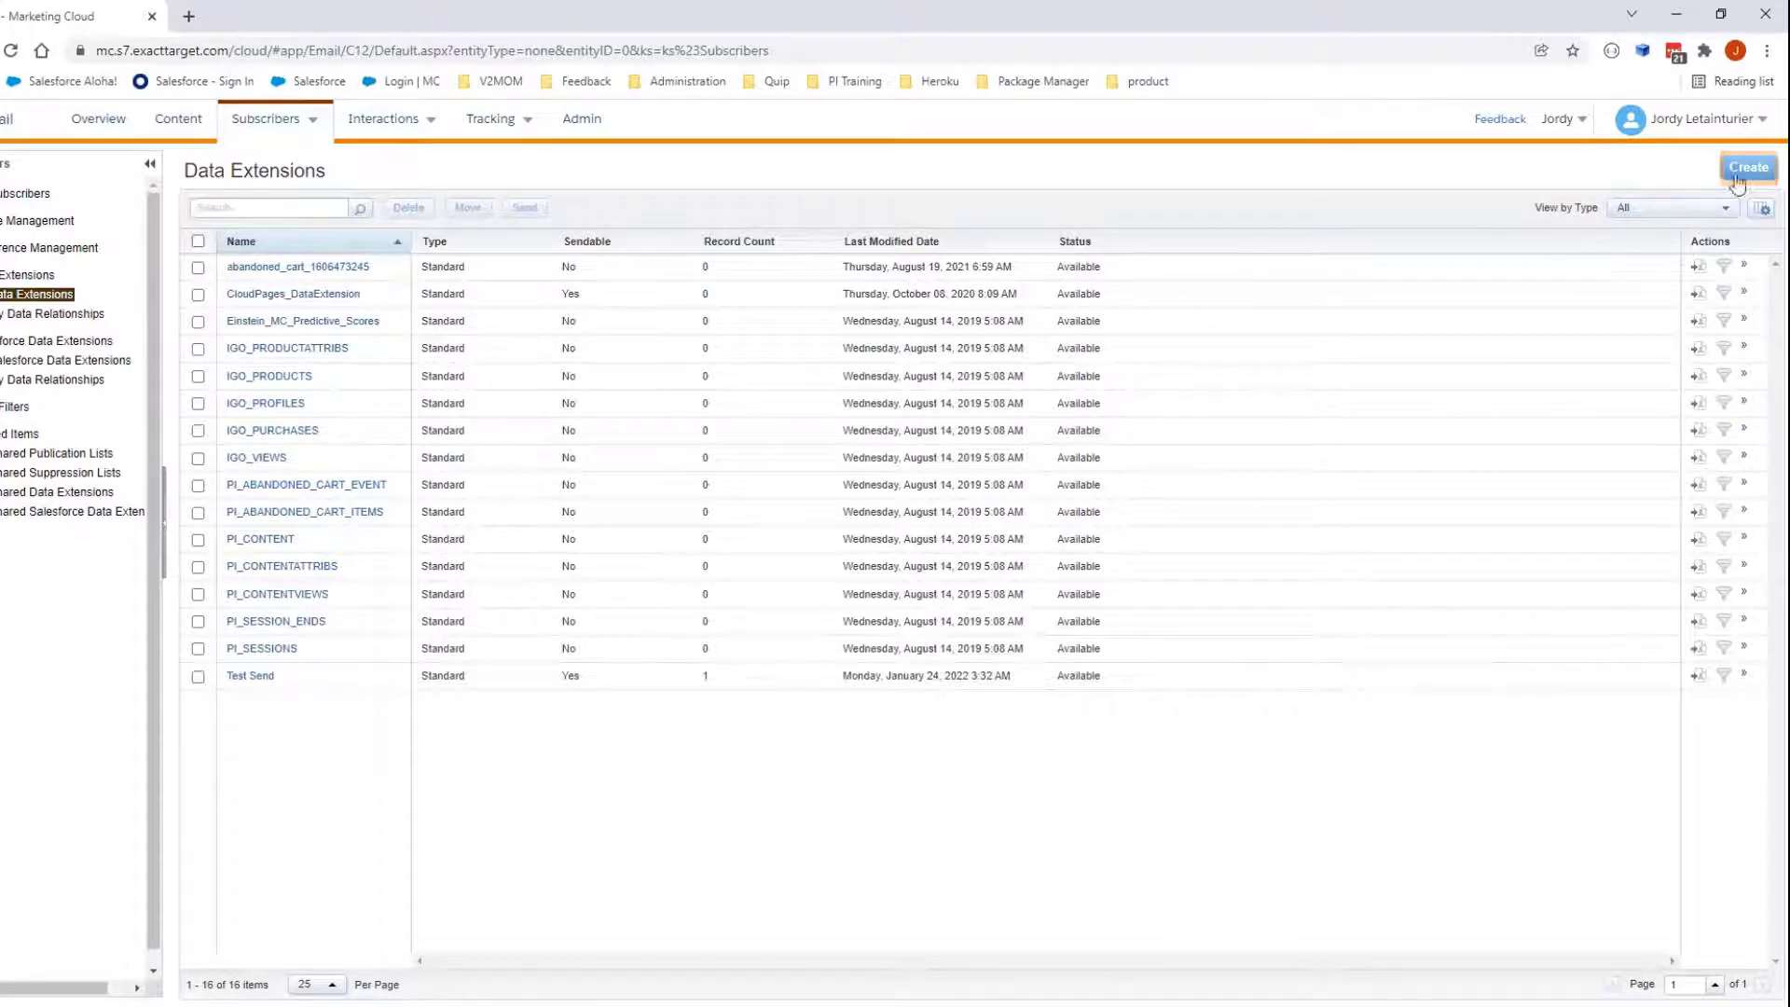
Create a standard data extension using Create from Template with the SendLog template
left_click(1750, 167)
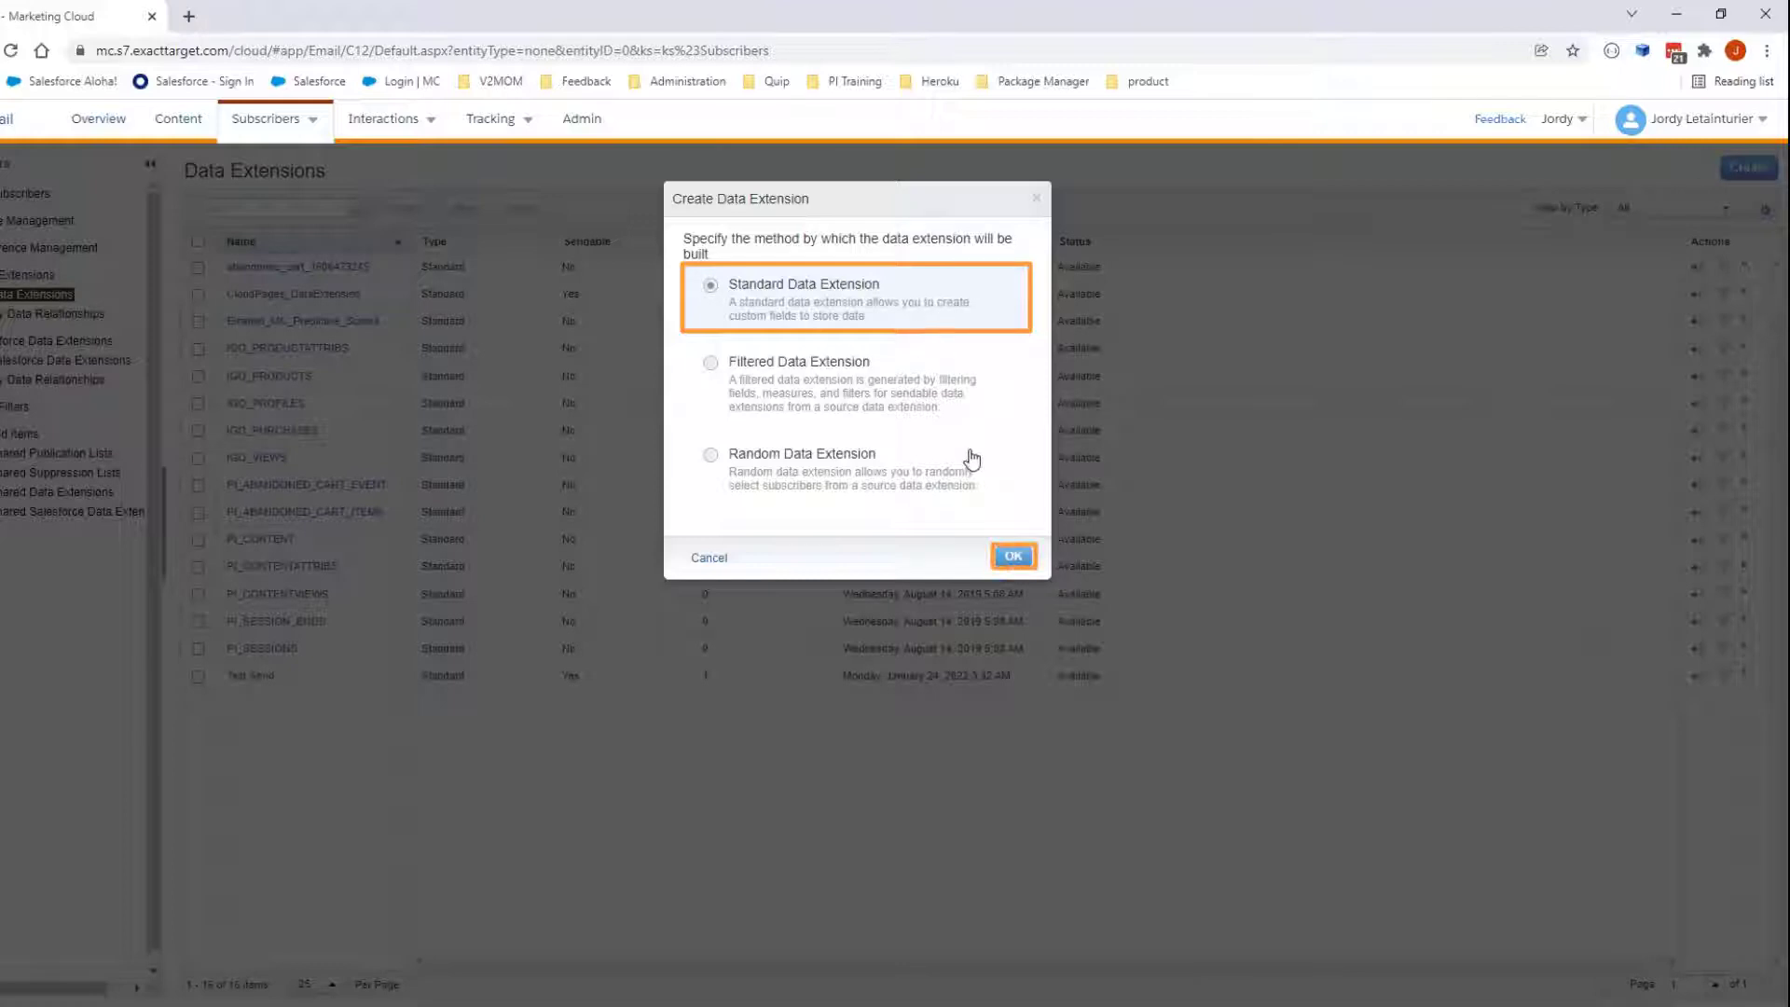
left_click(1013, 556)
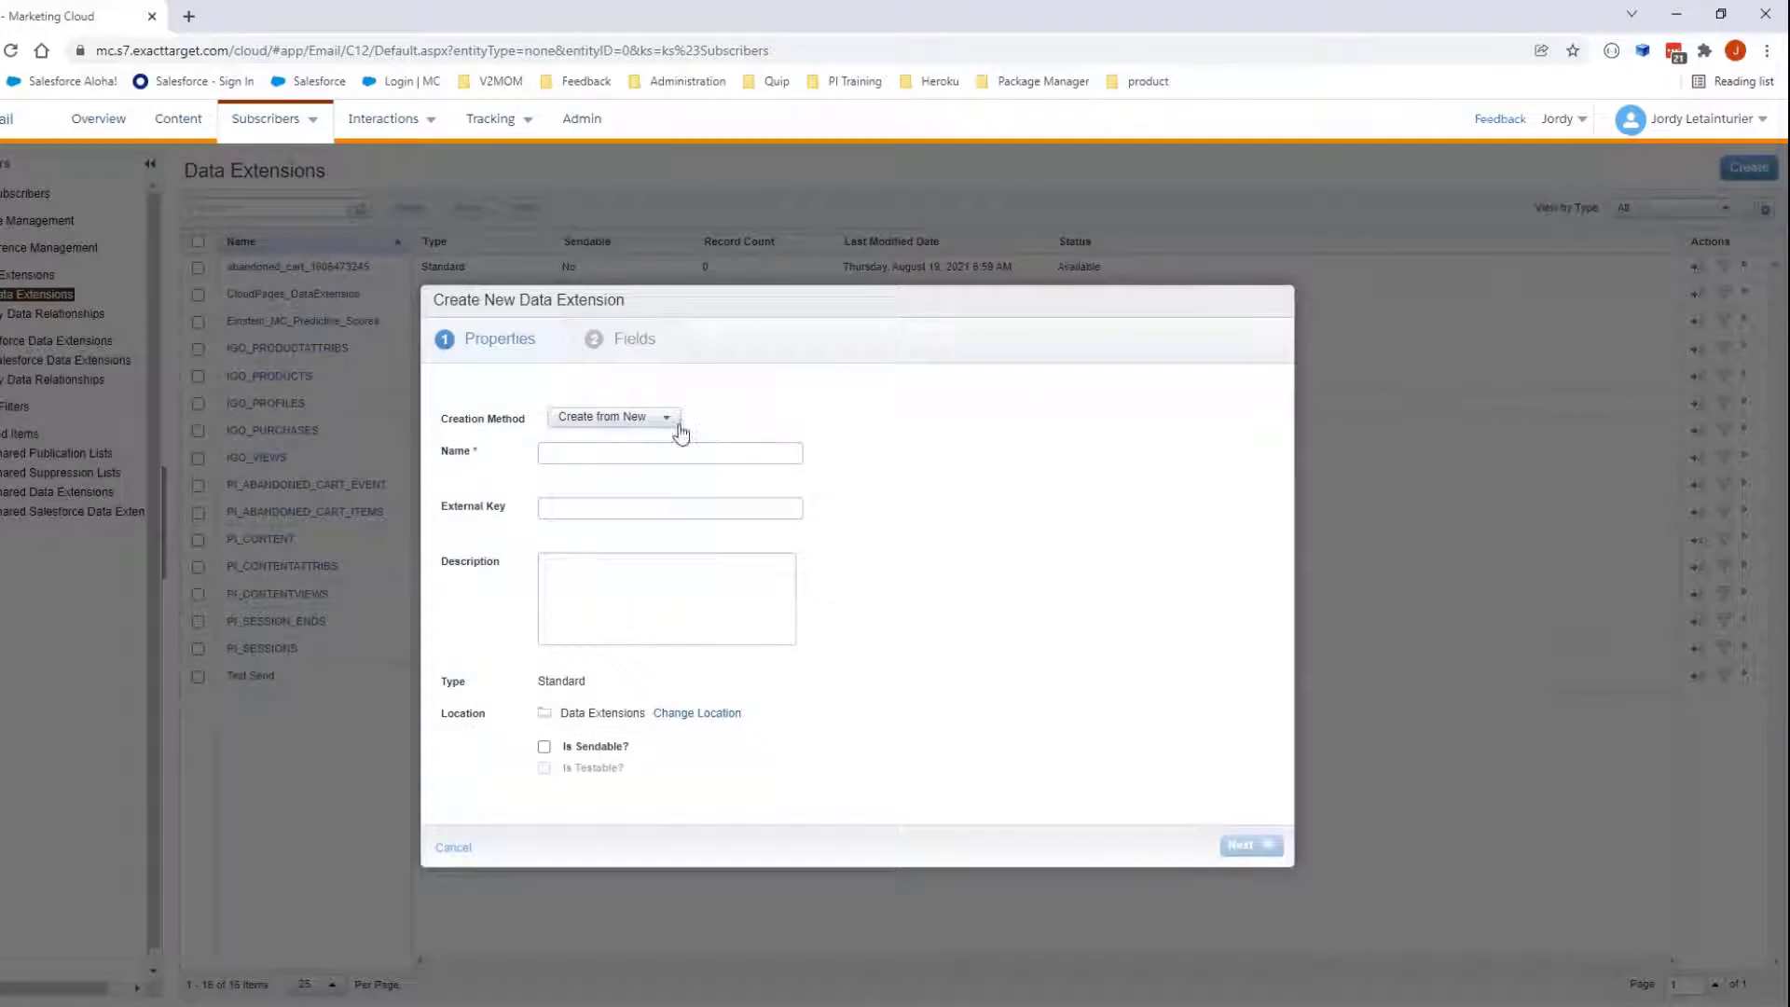
left_click(666, 417)
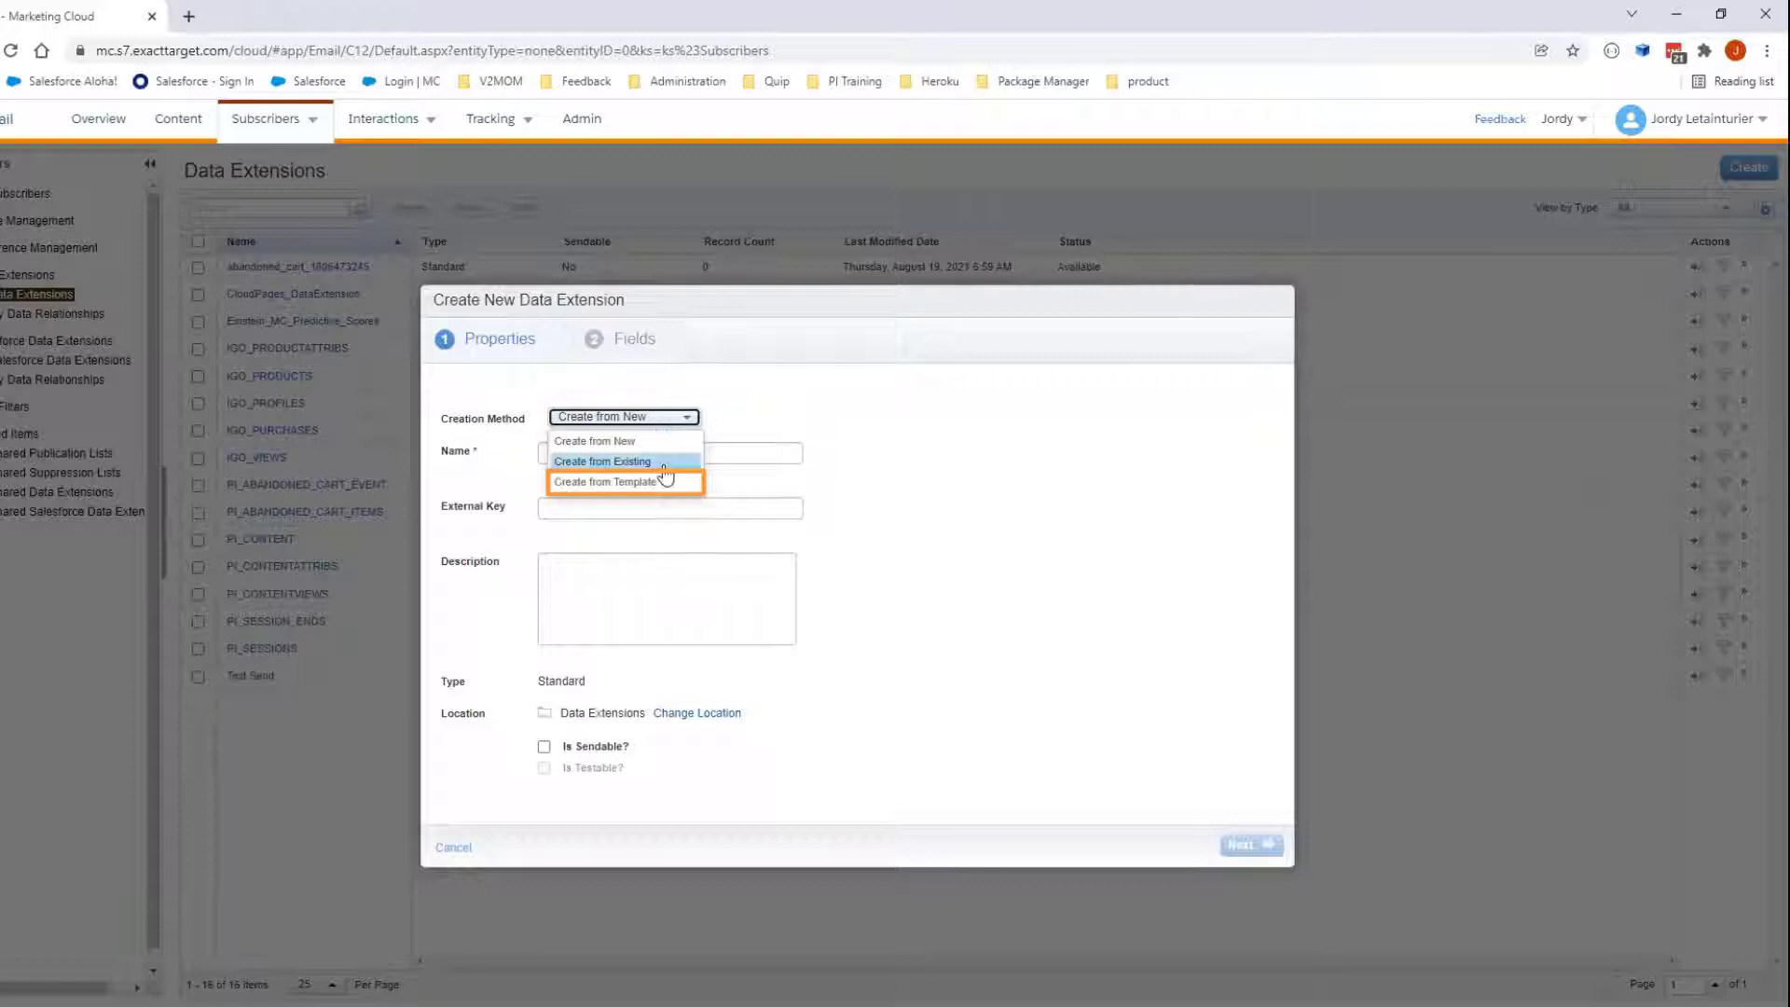
left_click(604, 482)
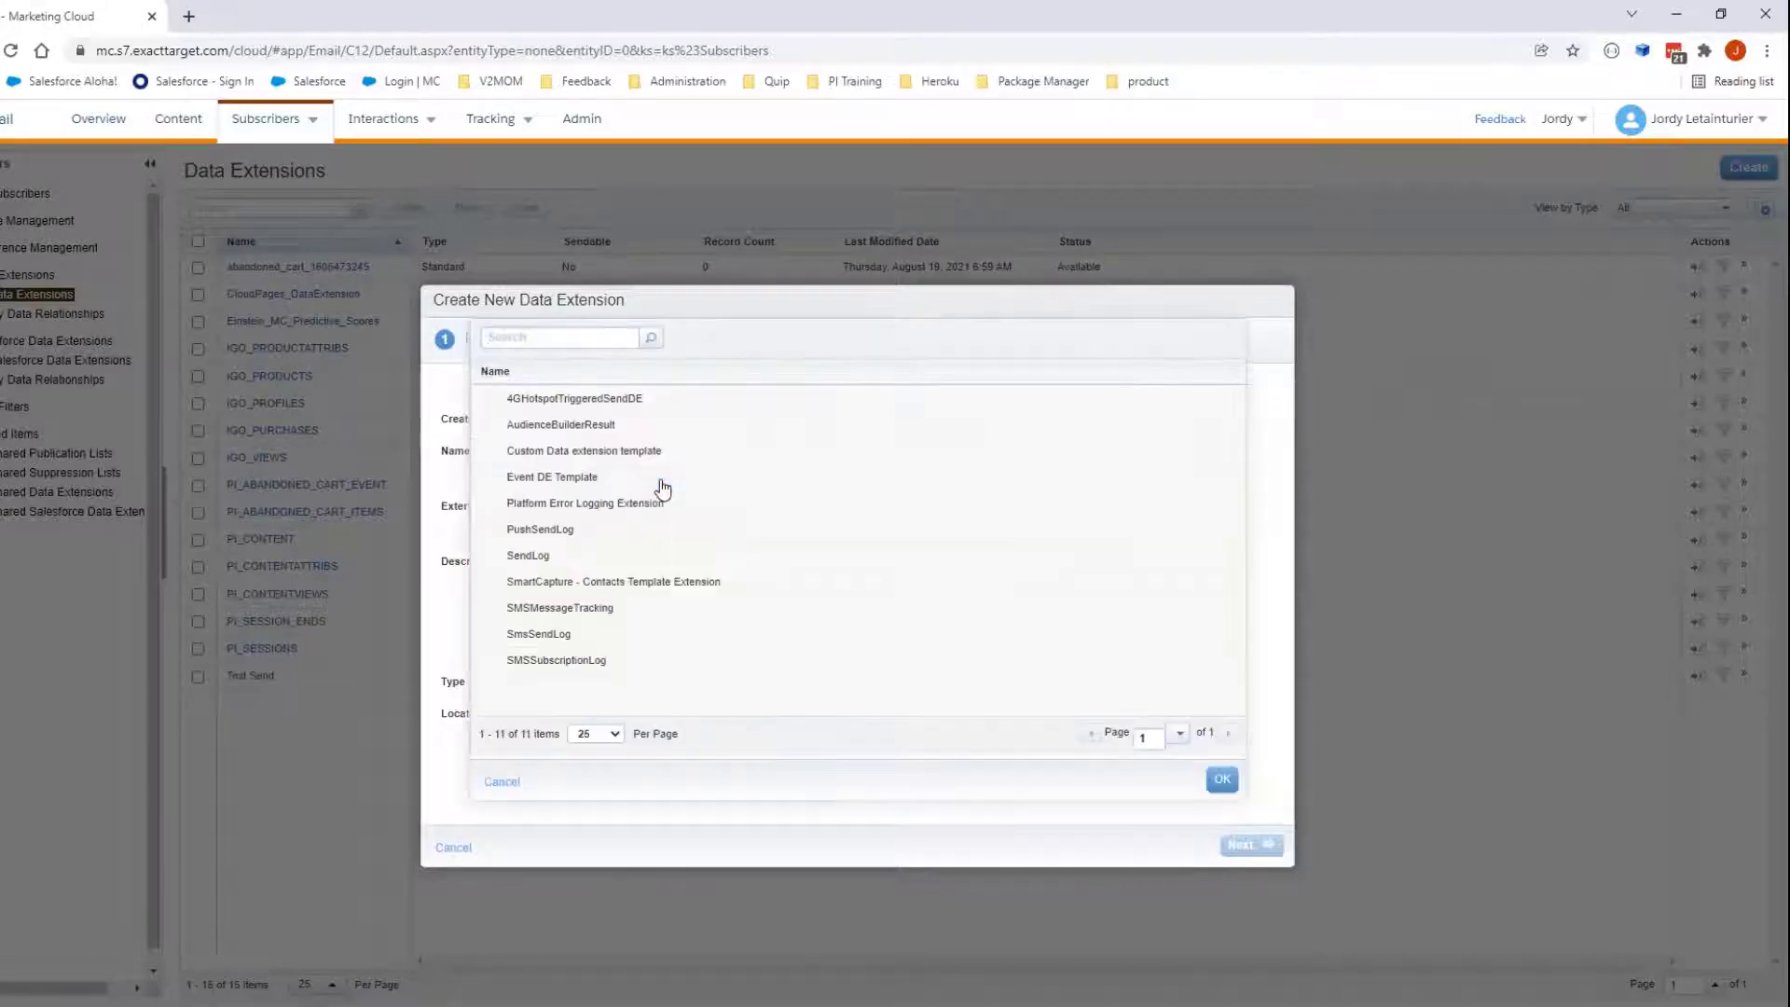
left_click(528, 556)
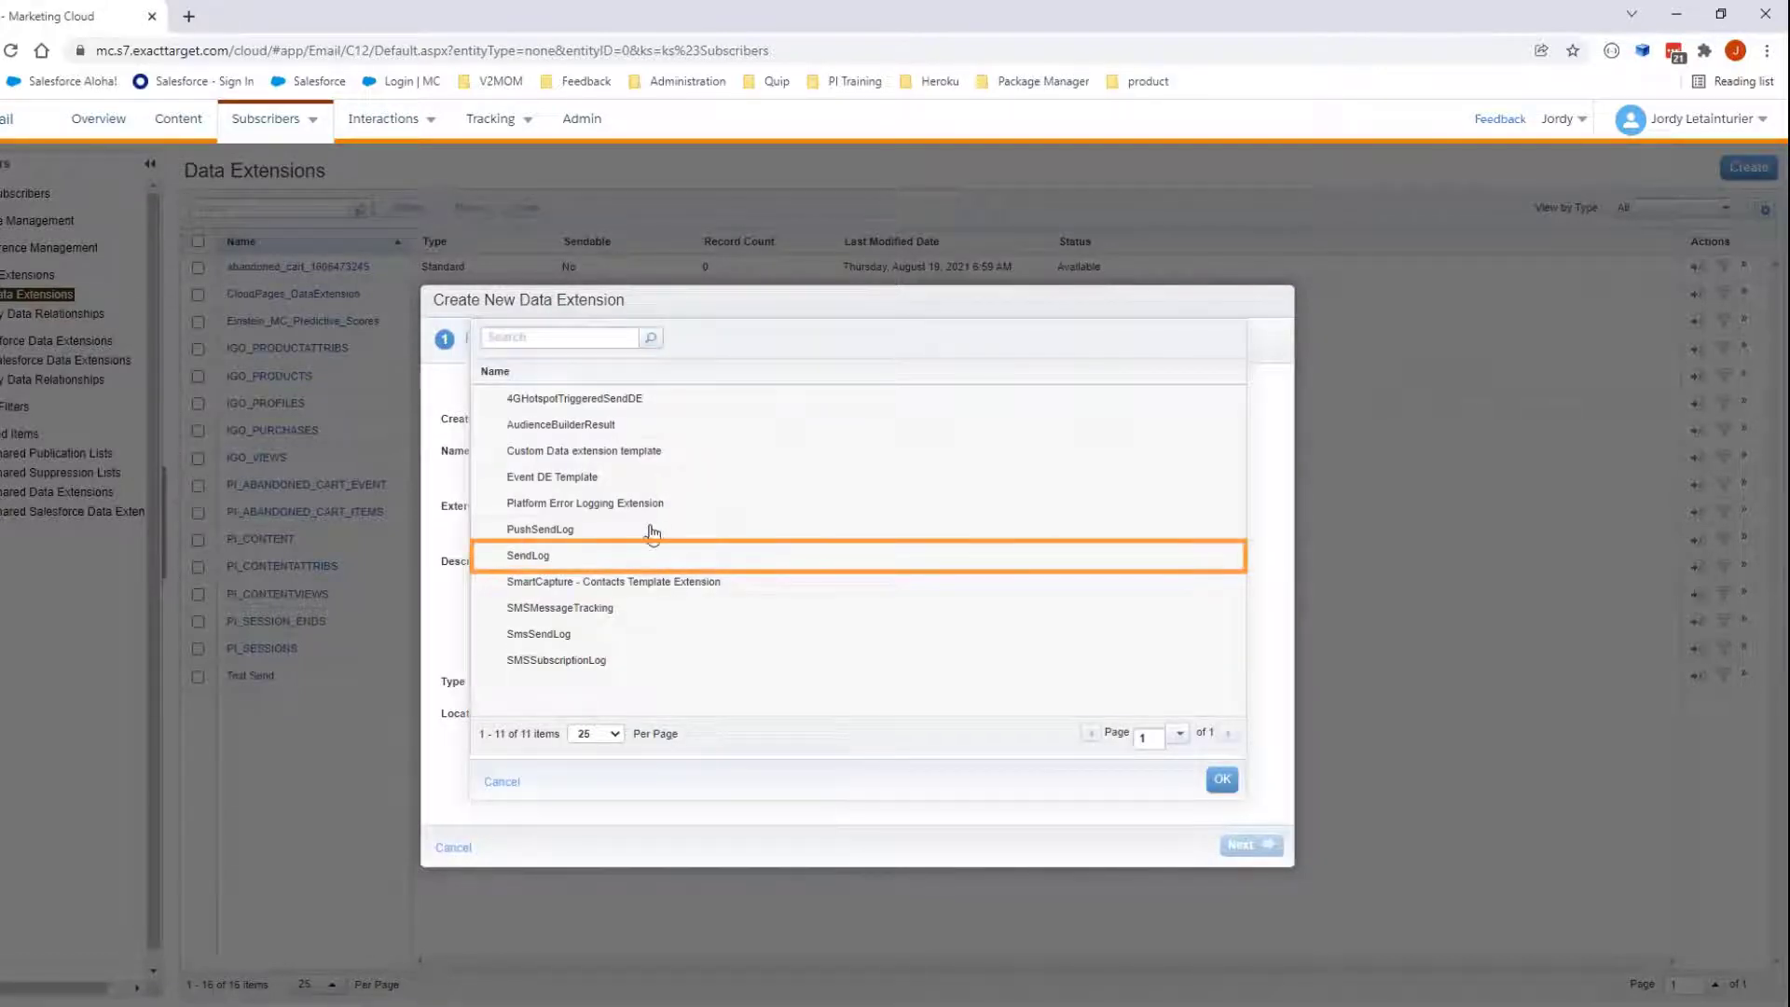
left_click(564, 556)
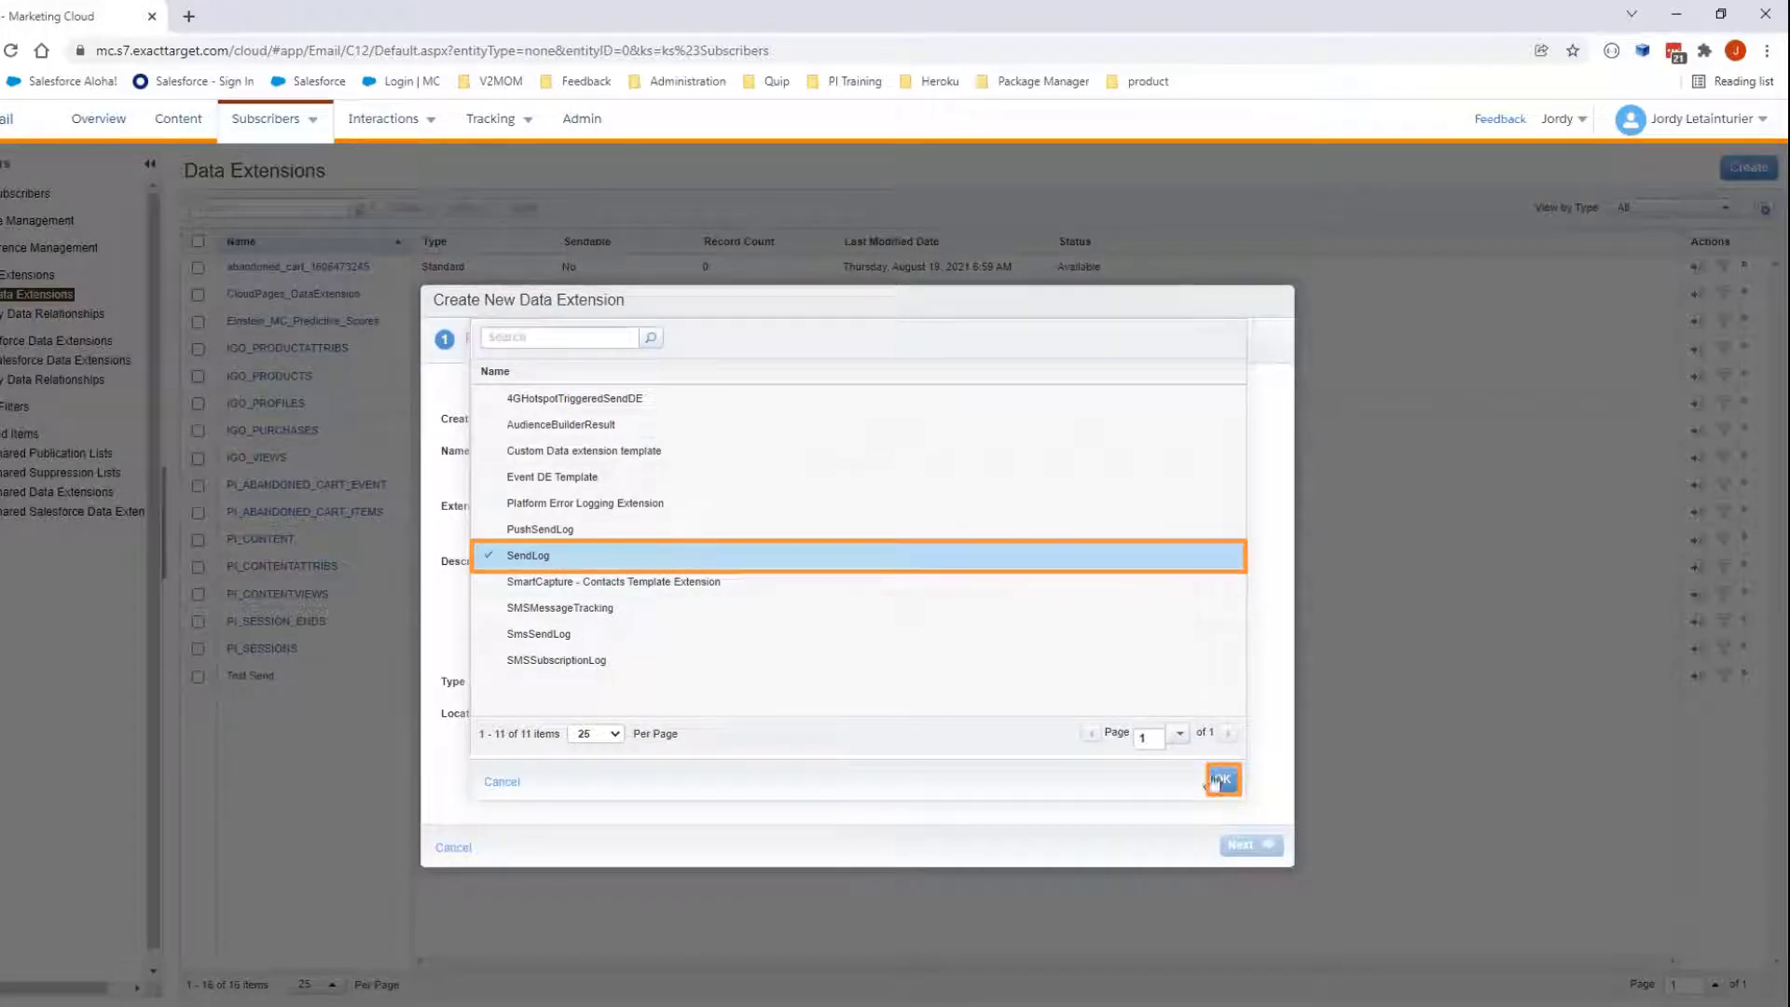
Confirm the SendLog template, keep the prefilled name 'SendLog - 20220127_024740', and create it
left_click(1222, 779)
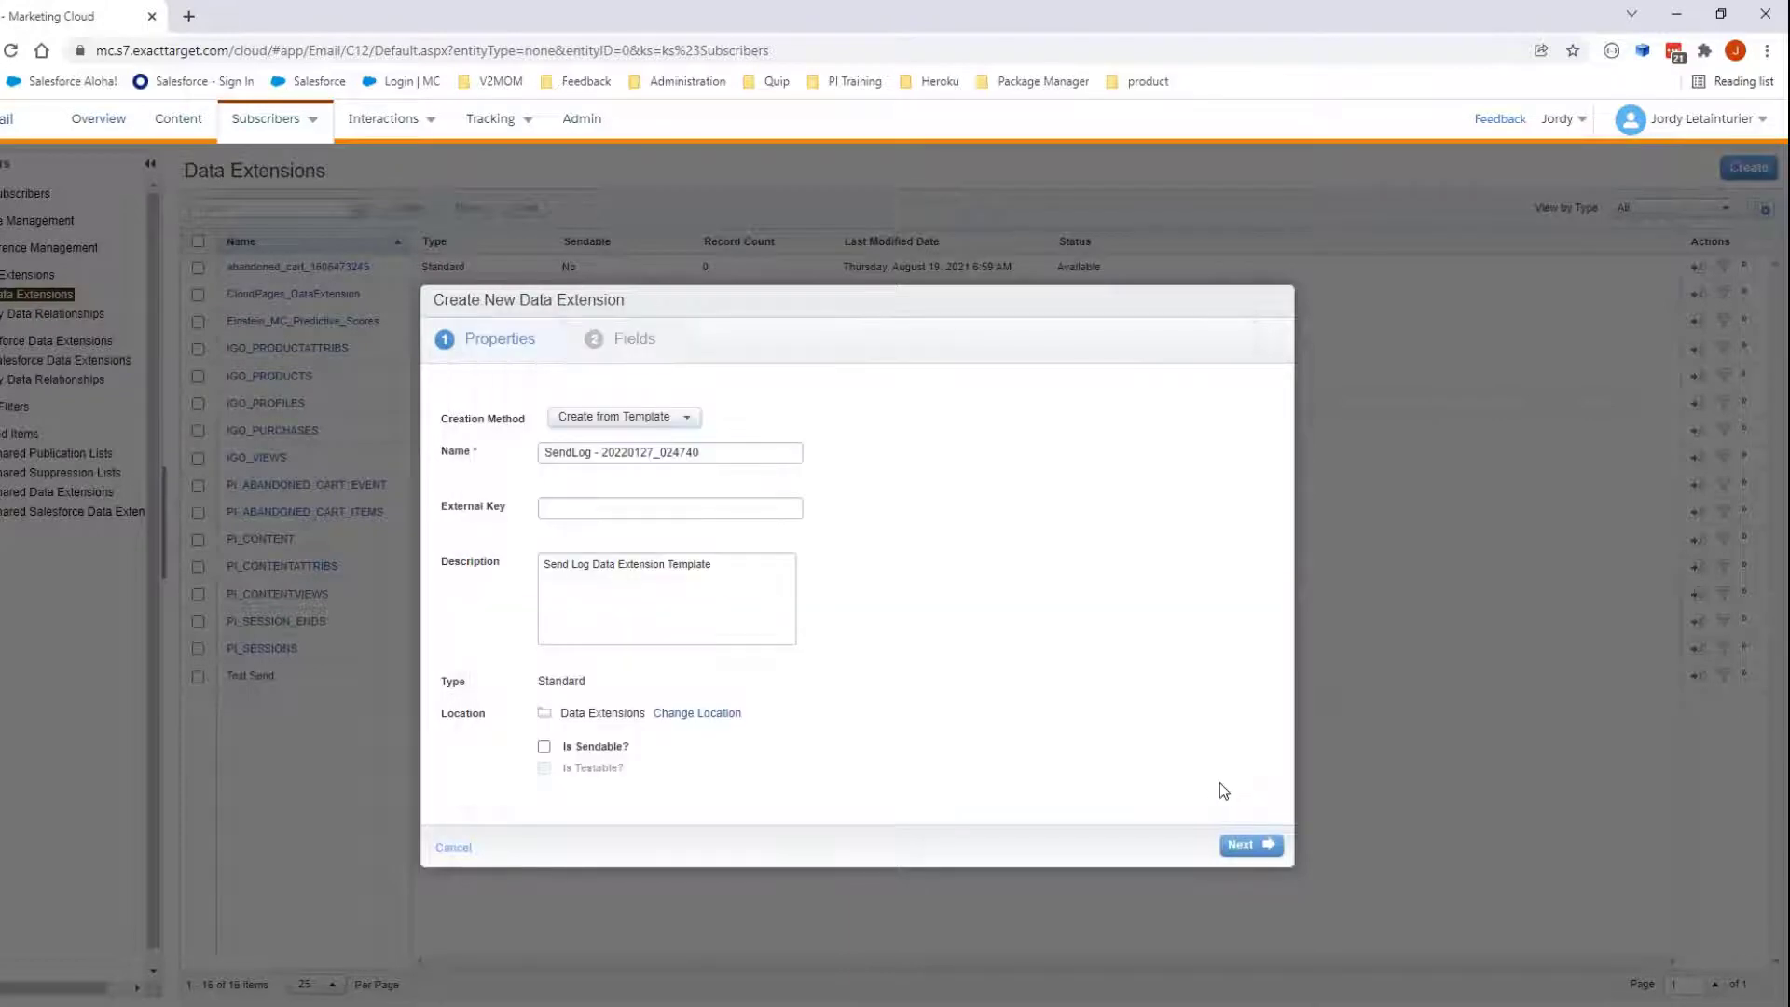
left_click(670, 452)
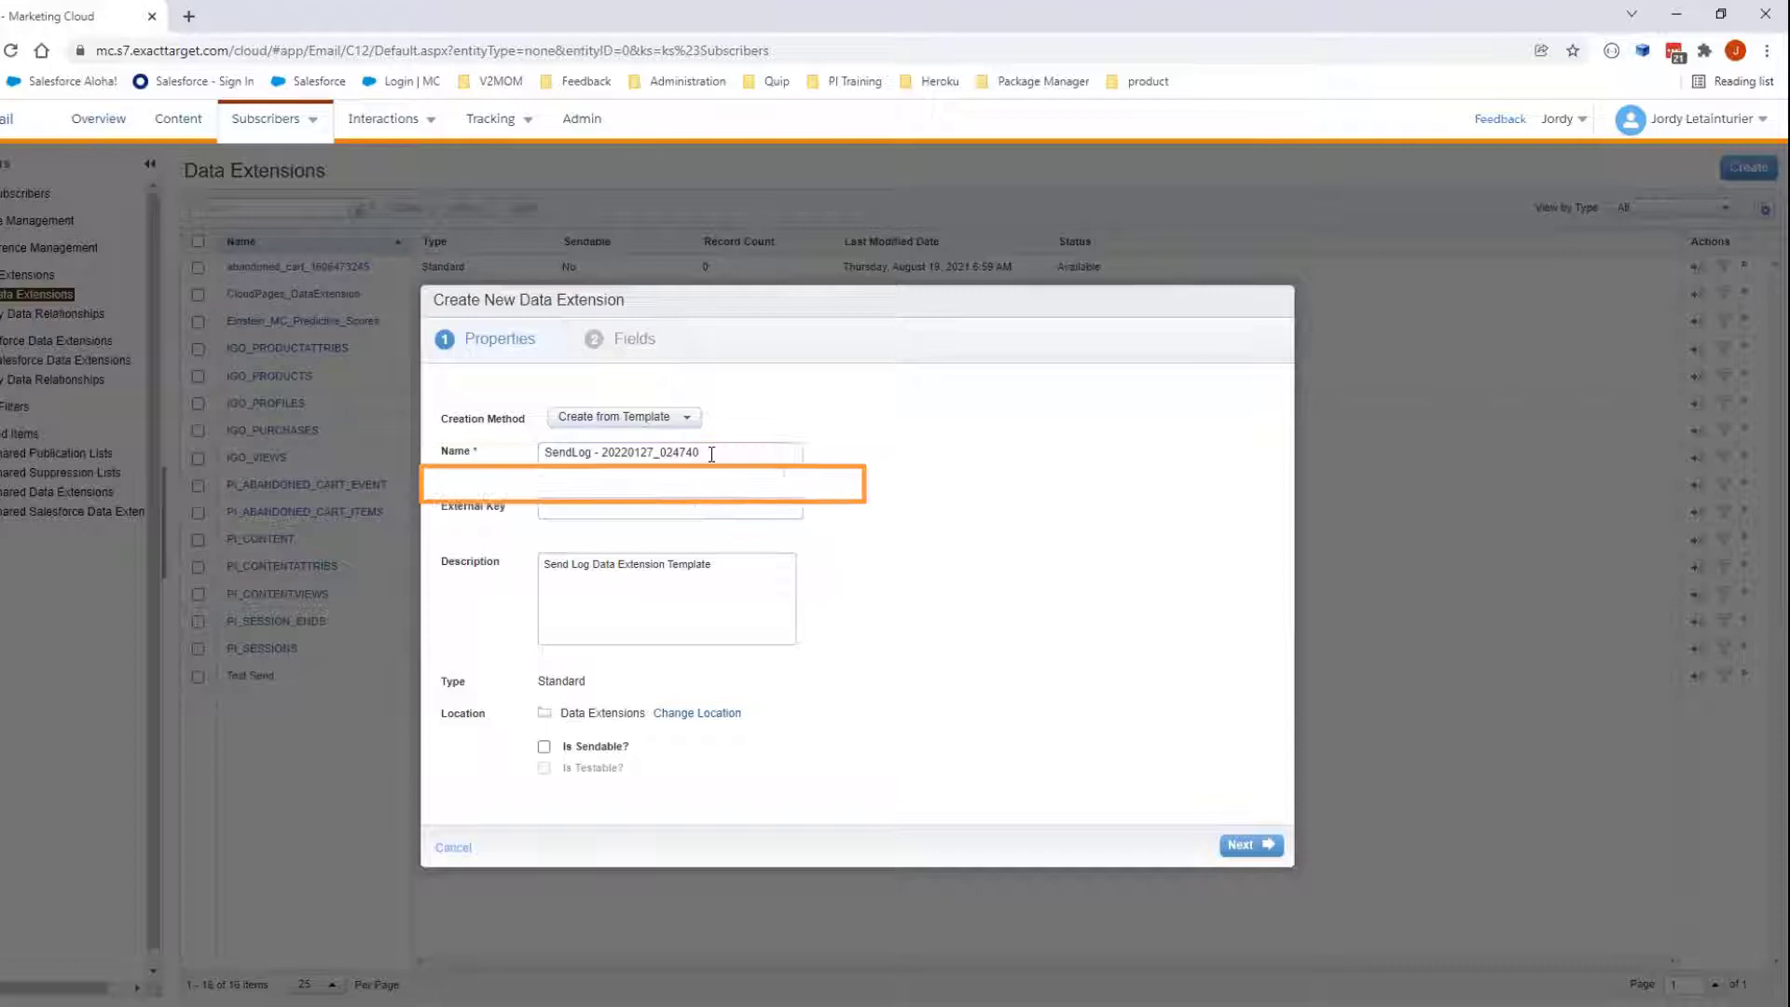
left_click(669, 523)
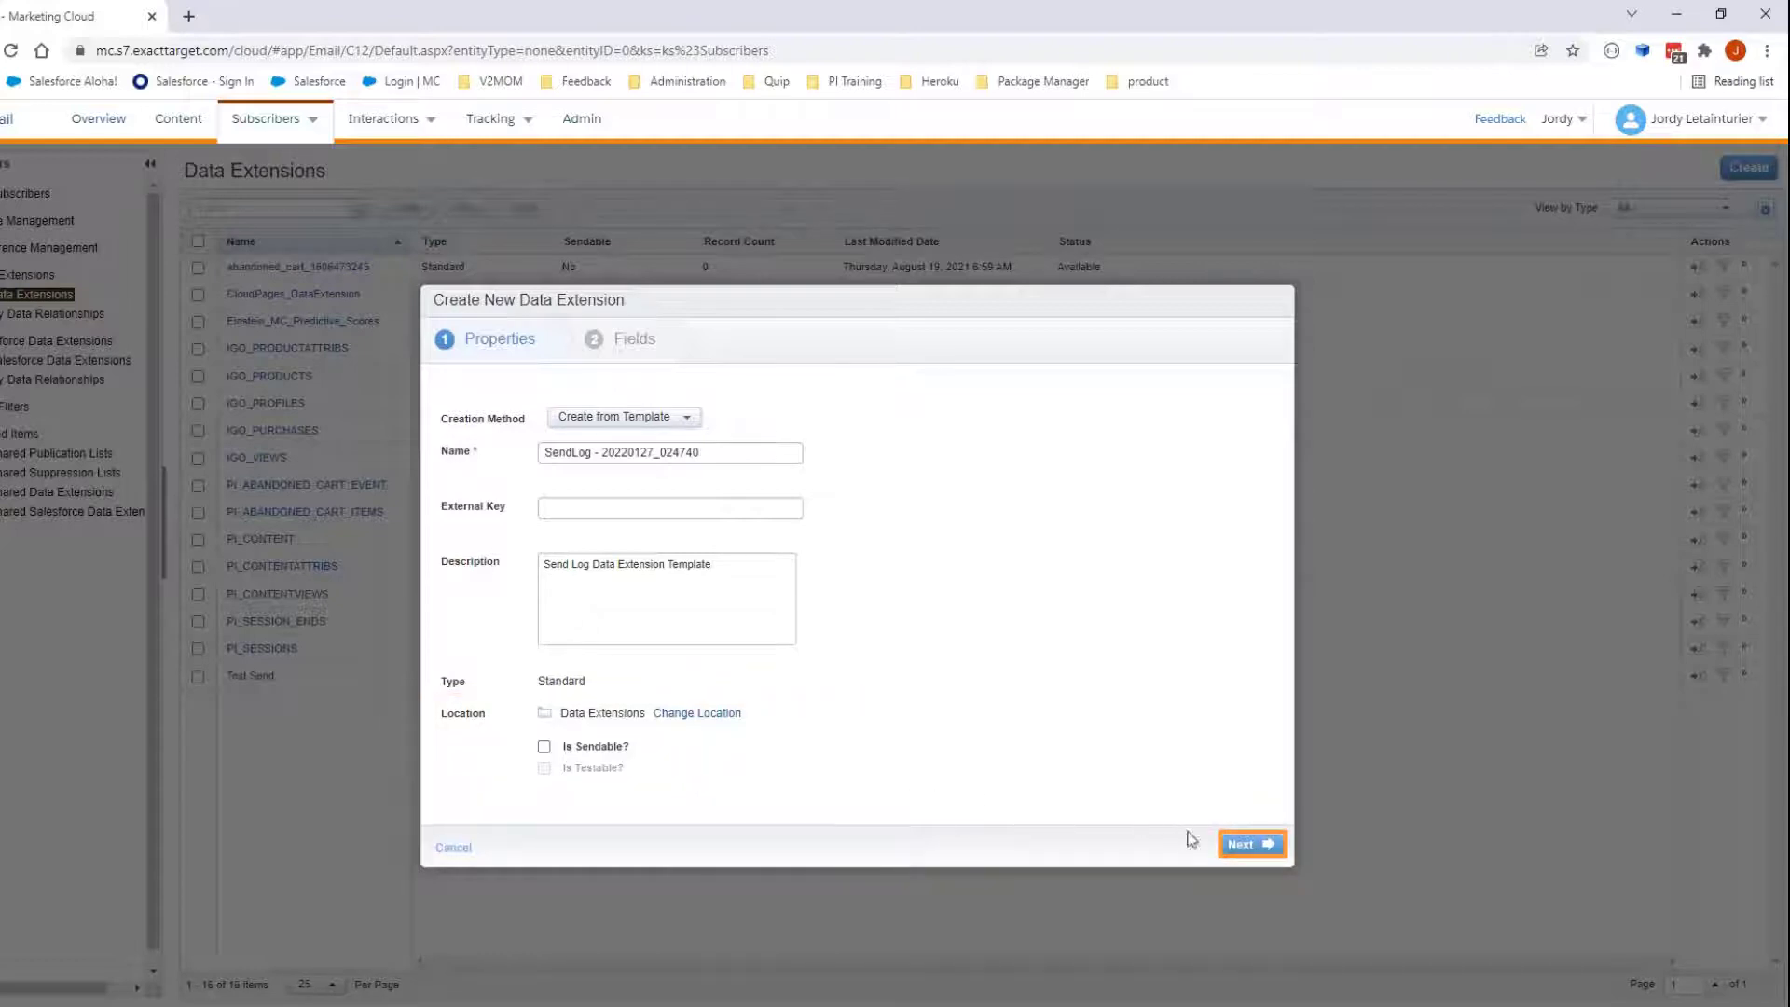
left_click(1252, 844)
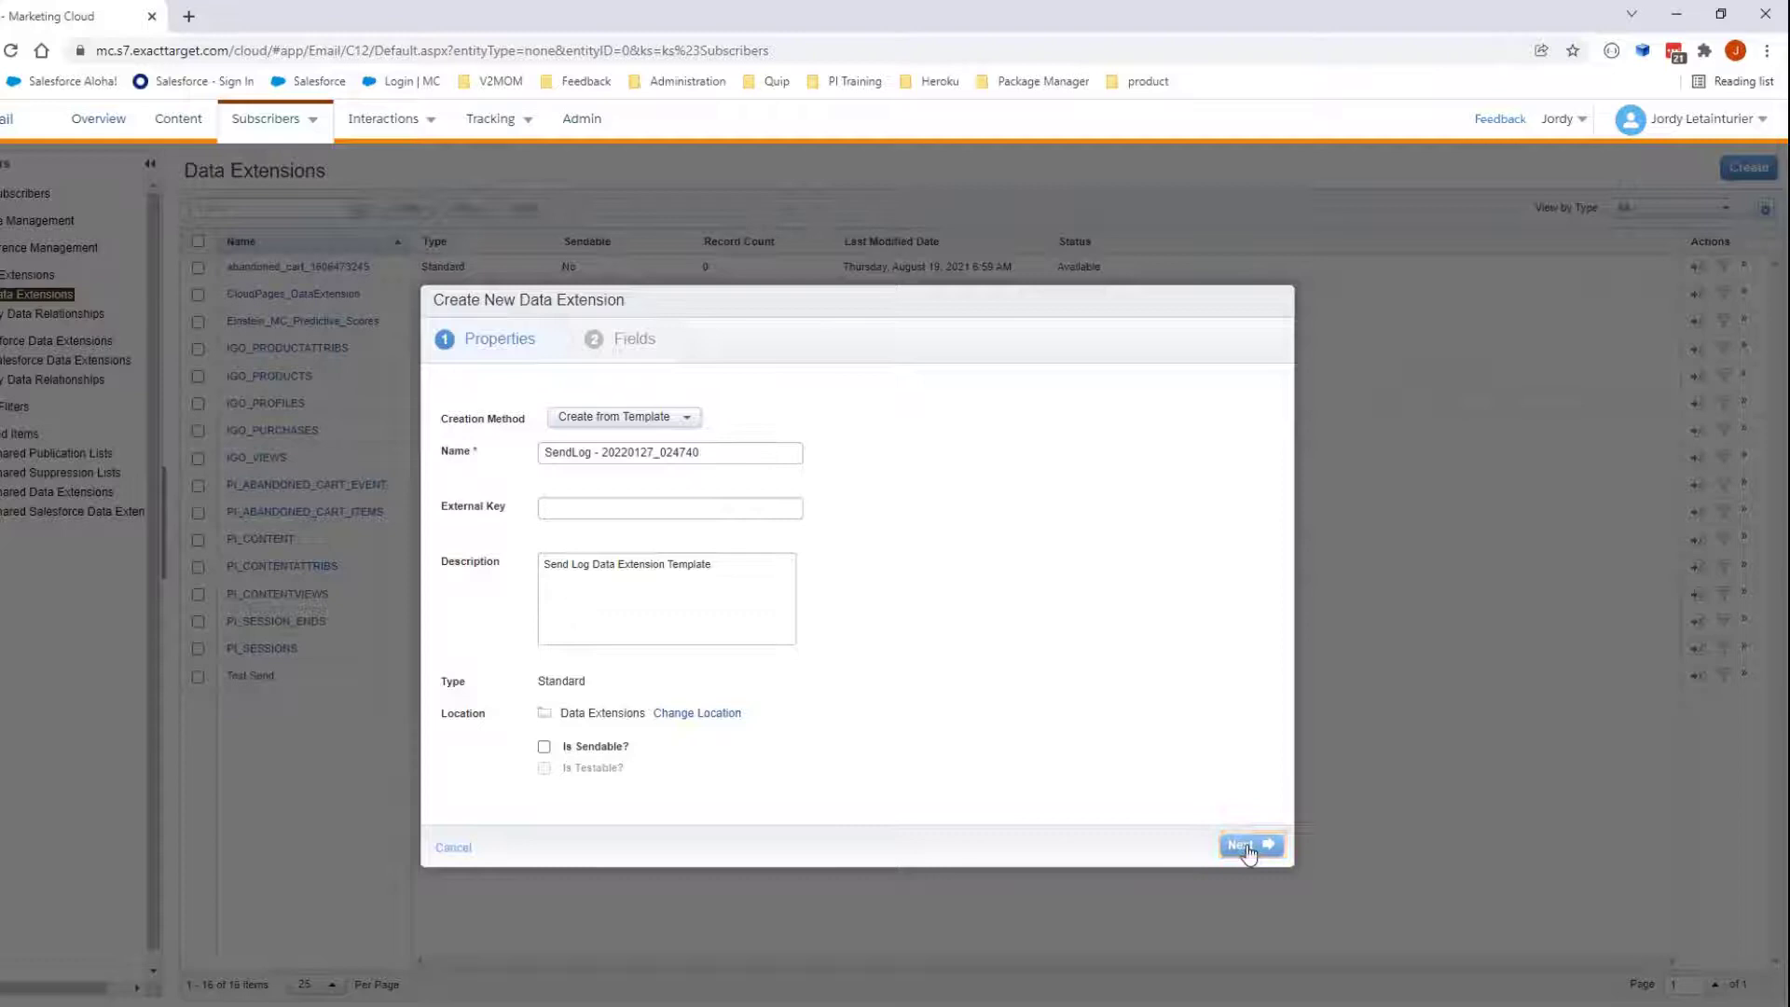
left_click(1249, 844)
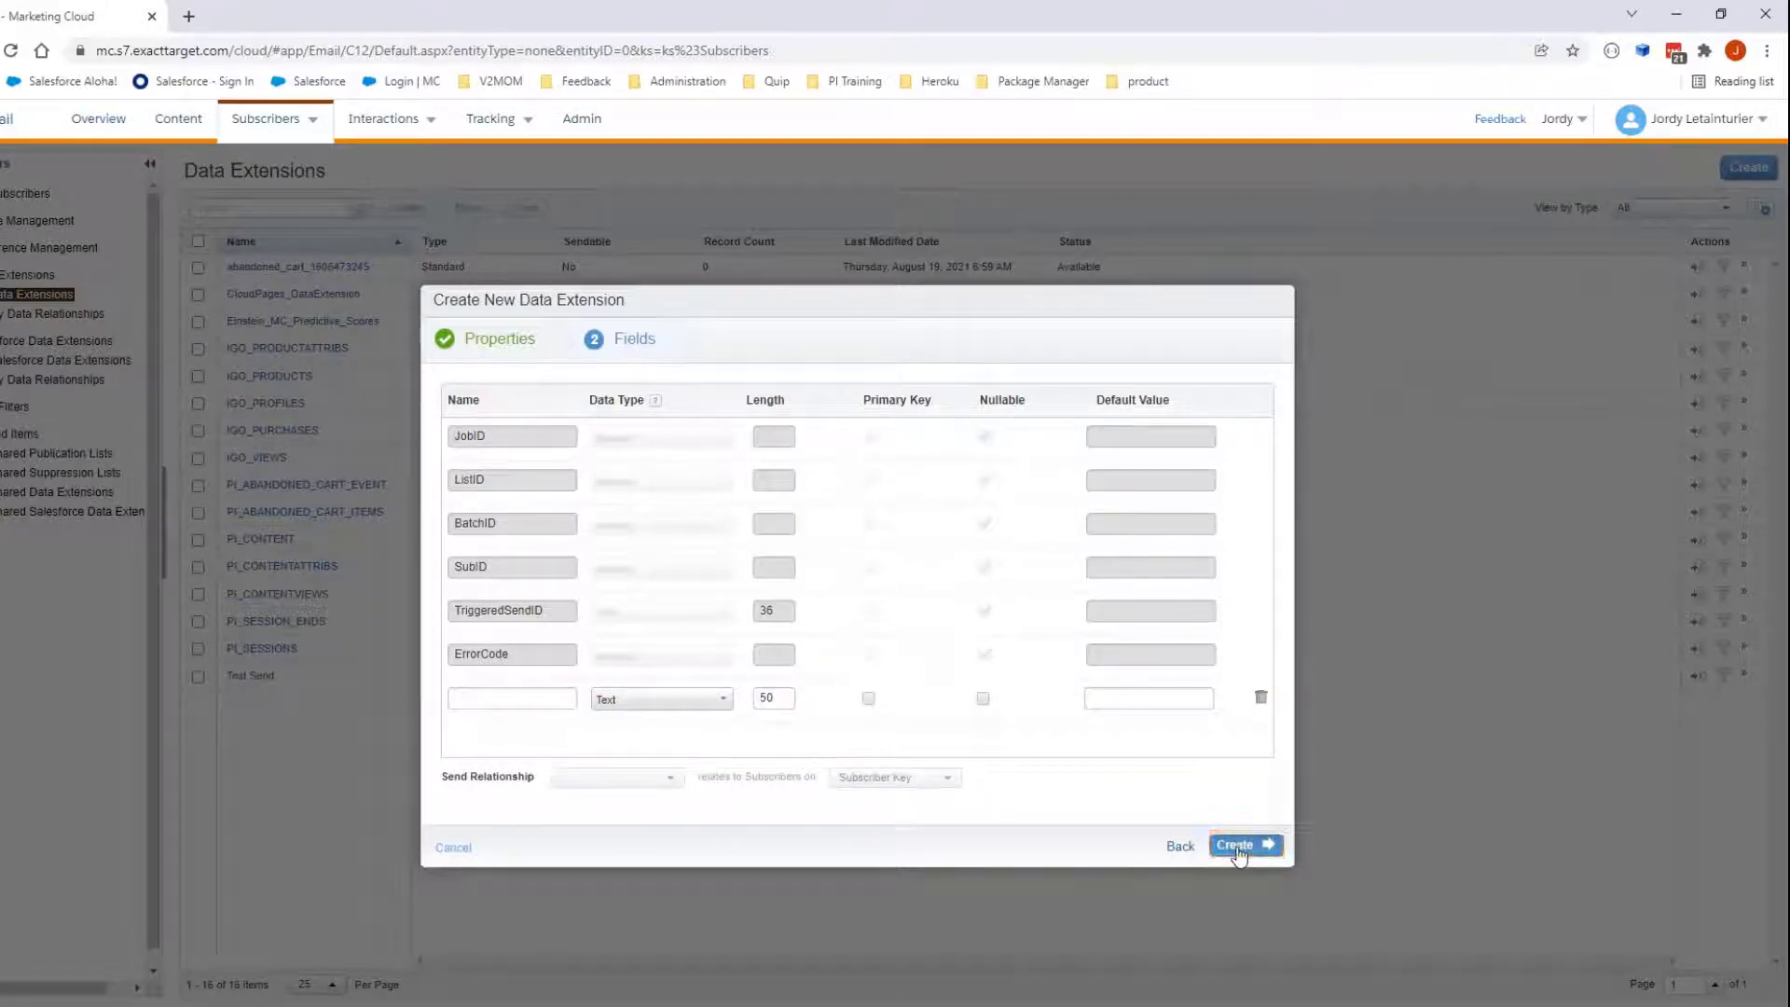
left_click(1239, 845)
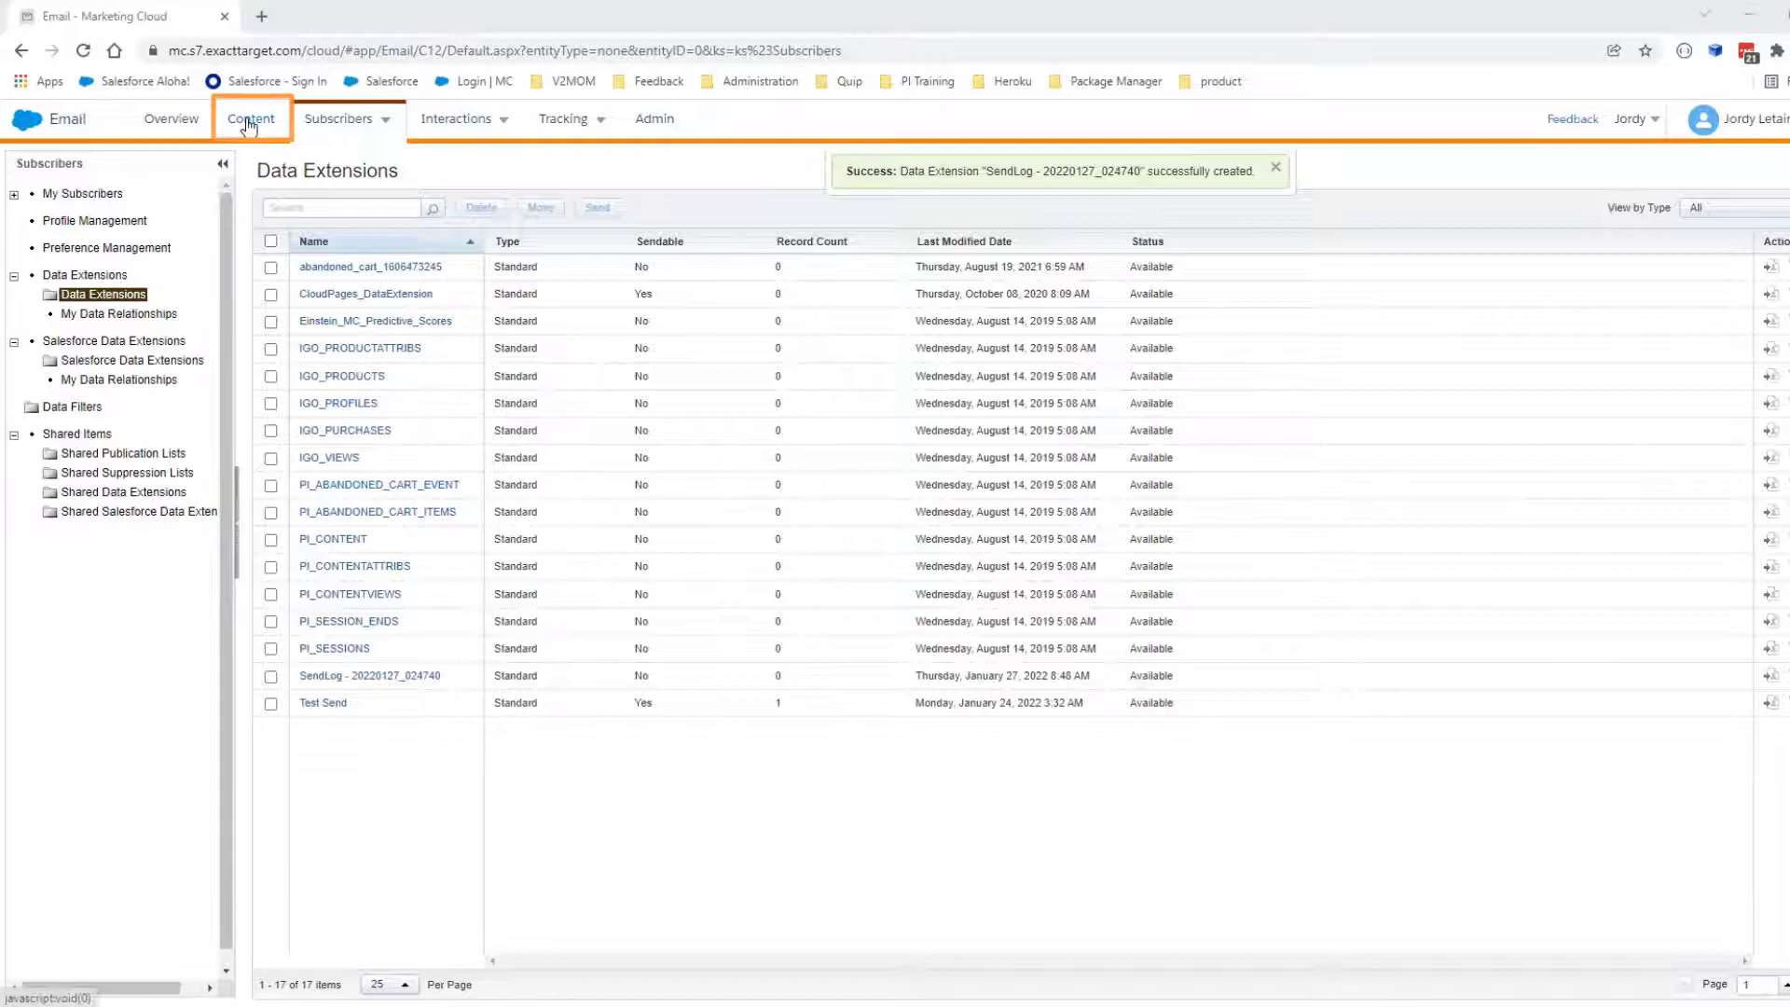
In Content Builder, choose Send from the Test Send Log email's actions menu
left_click(251, 118)
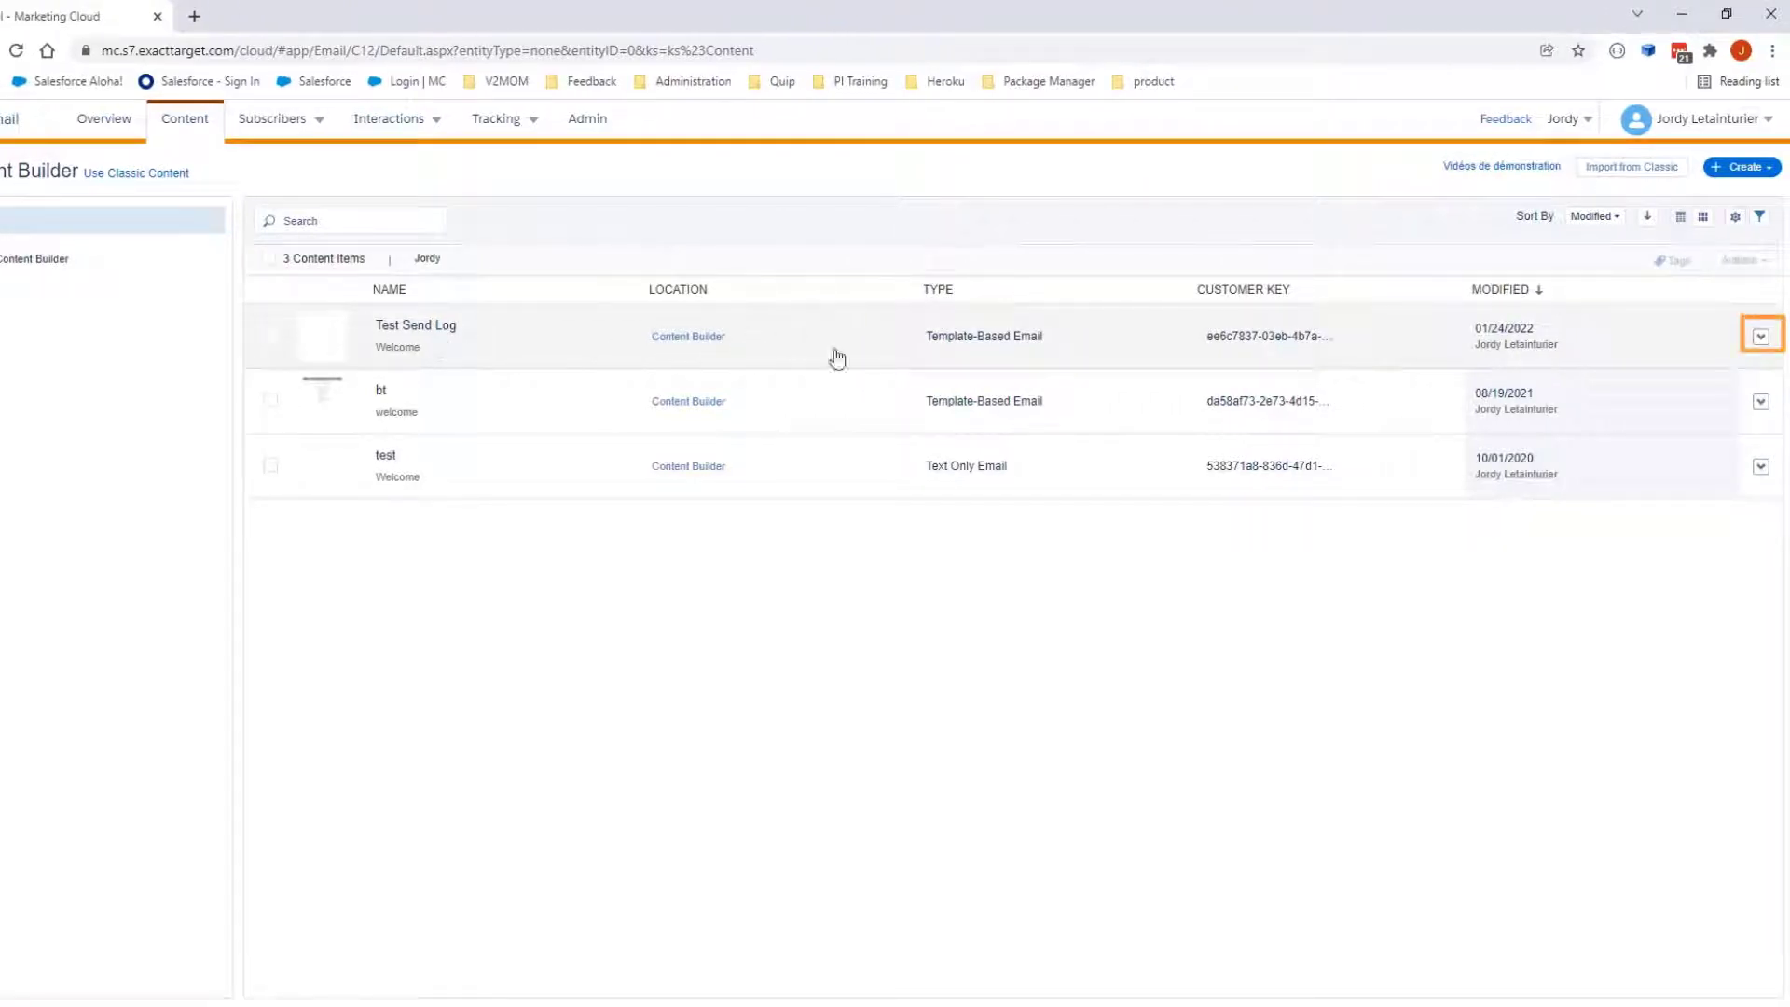
left_click(1761, 332)
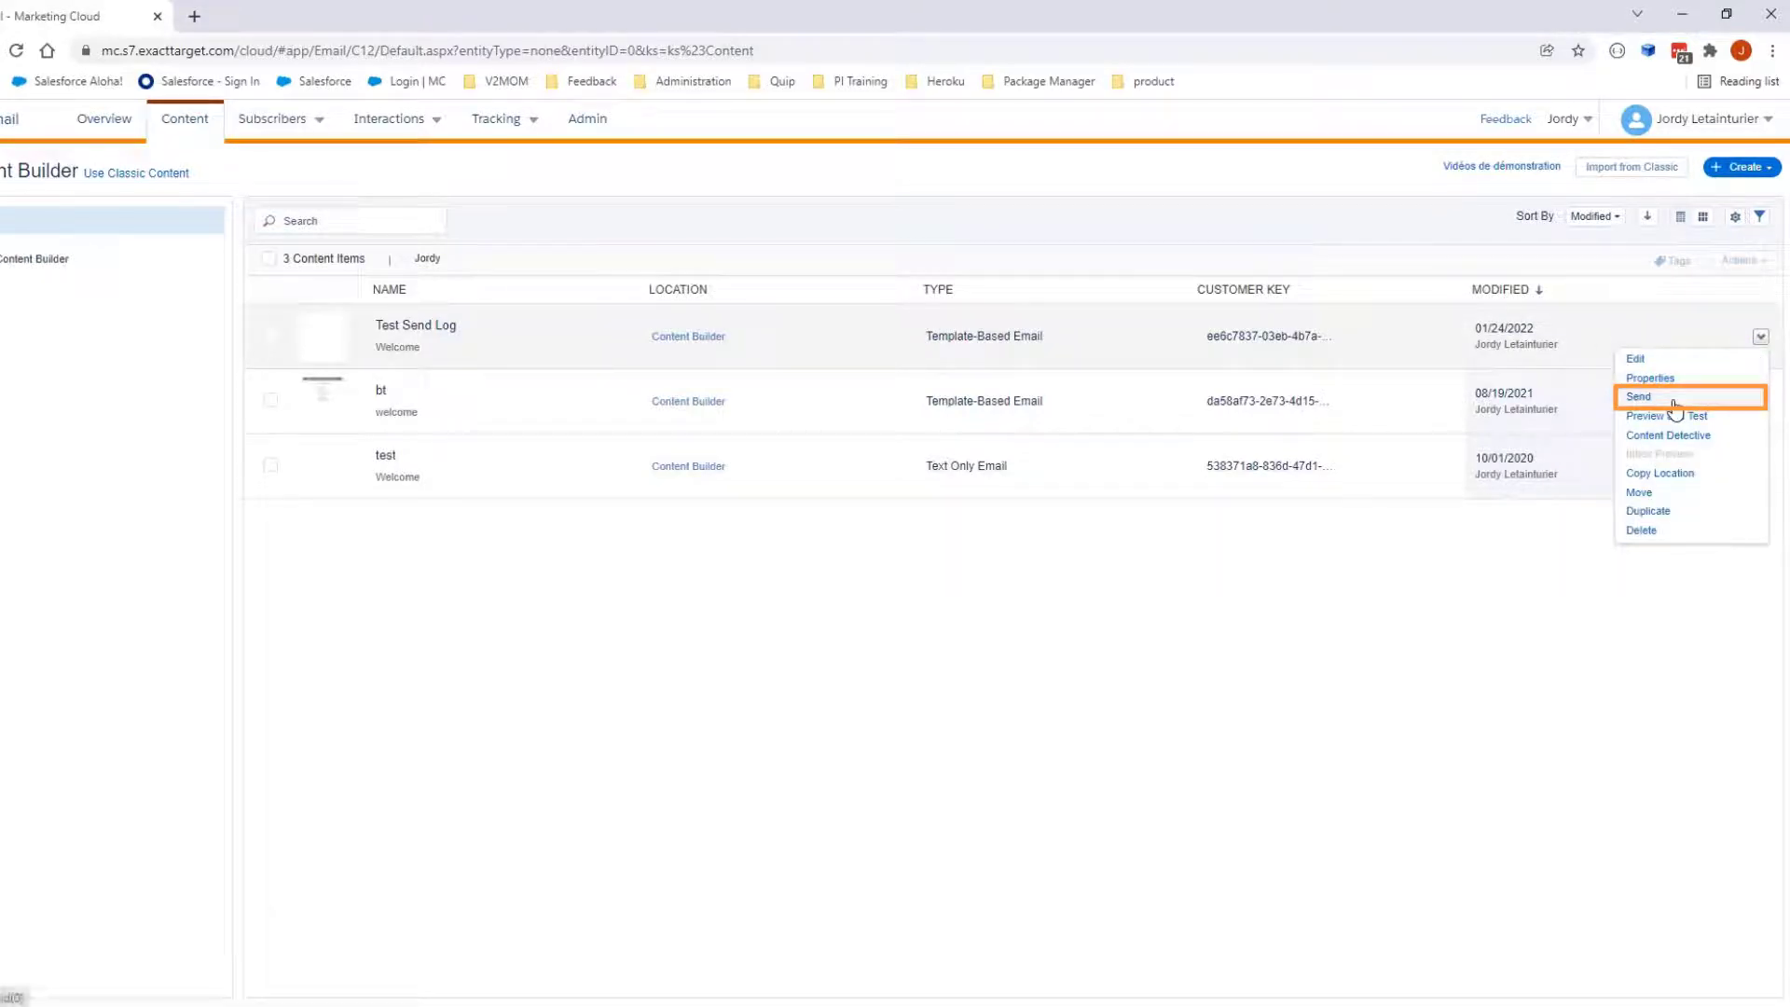
left_click(1640, 396)
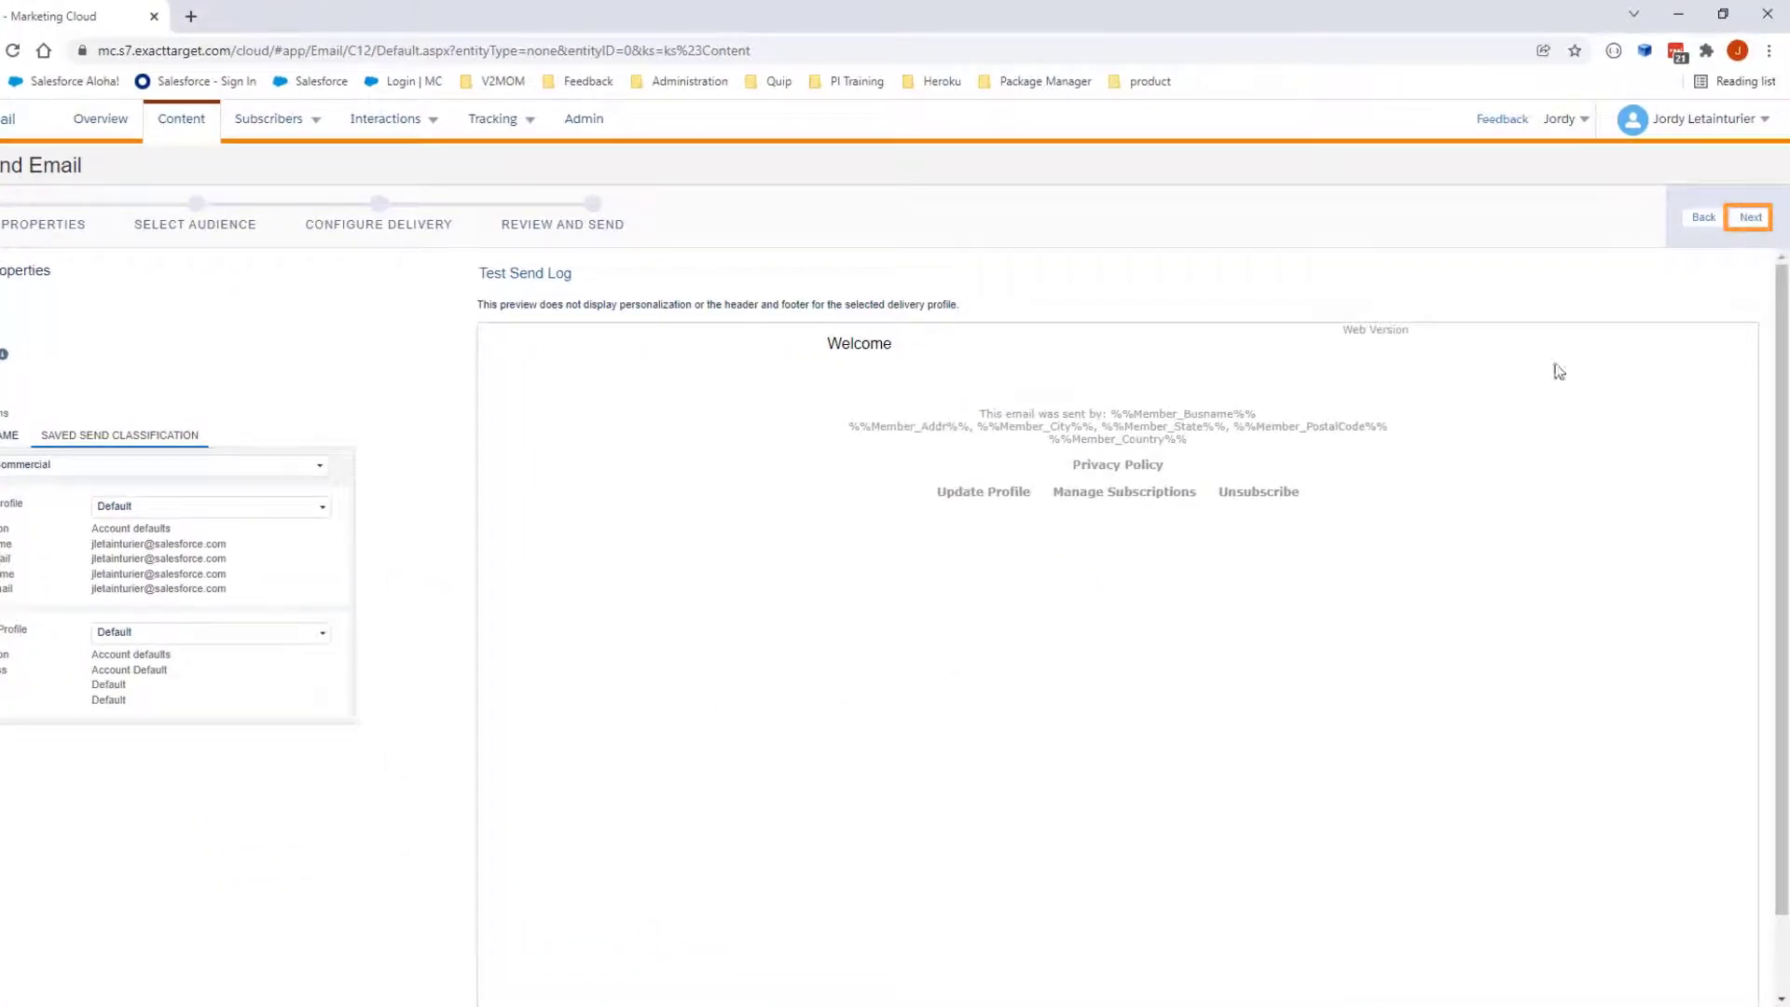
Target the Test Send data extension with All Subscribers publication list, then advance
left_click(1753, 217)
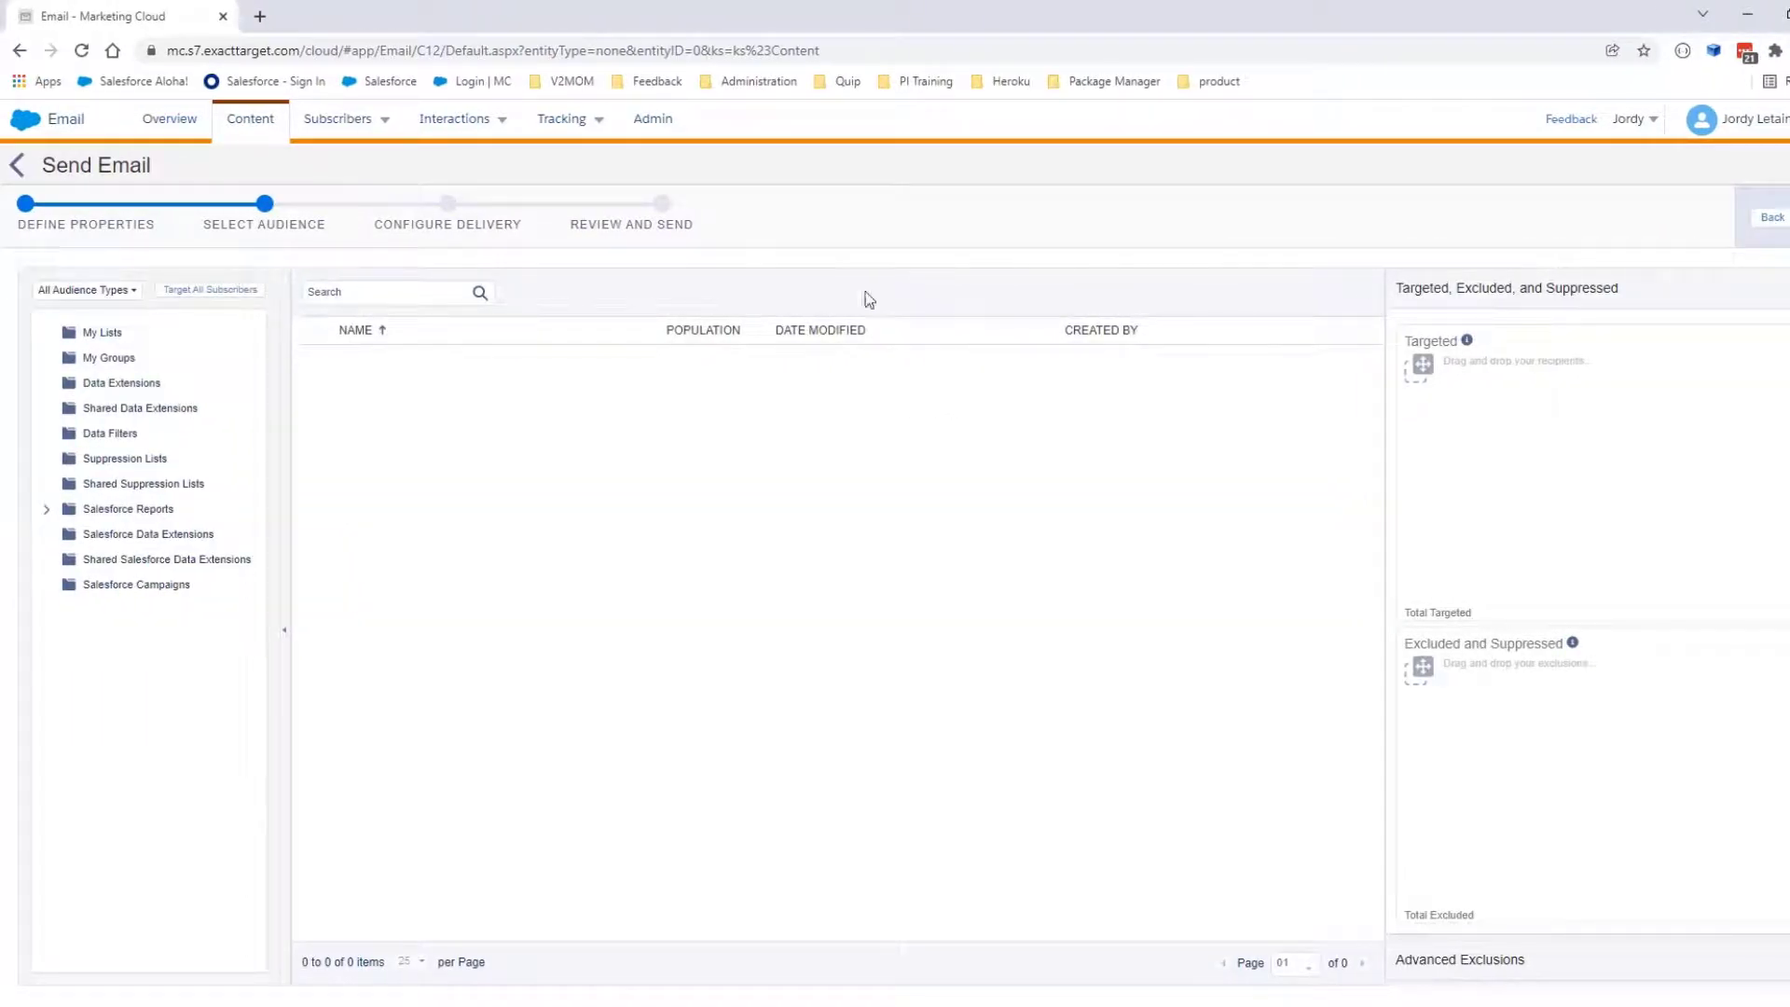
left_click(121, 383)
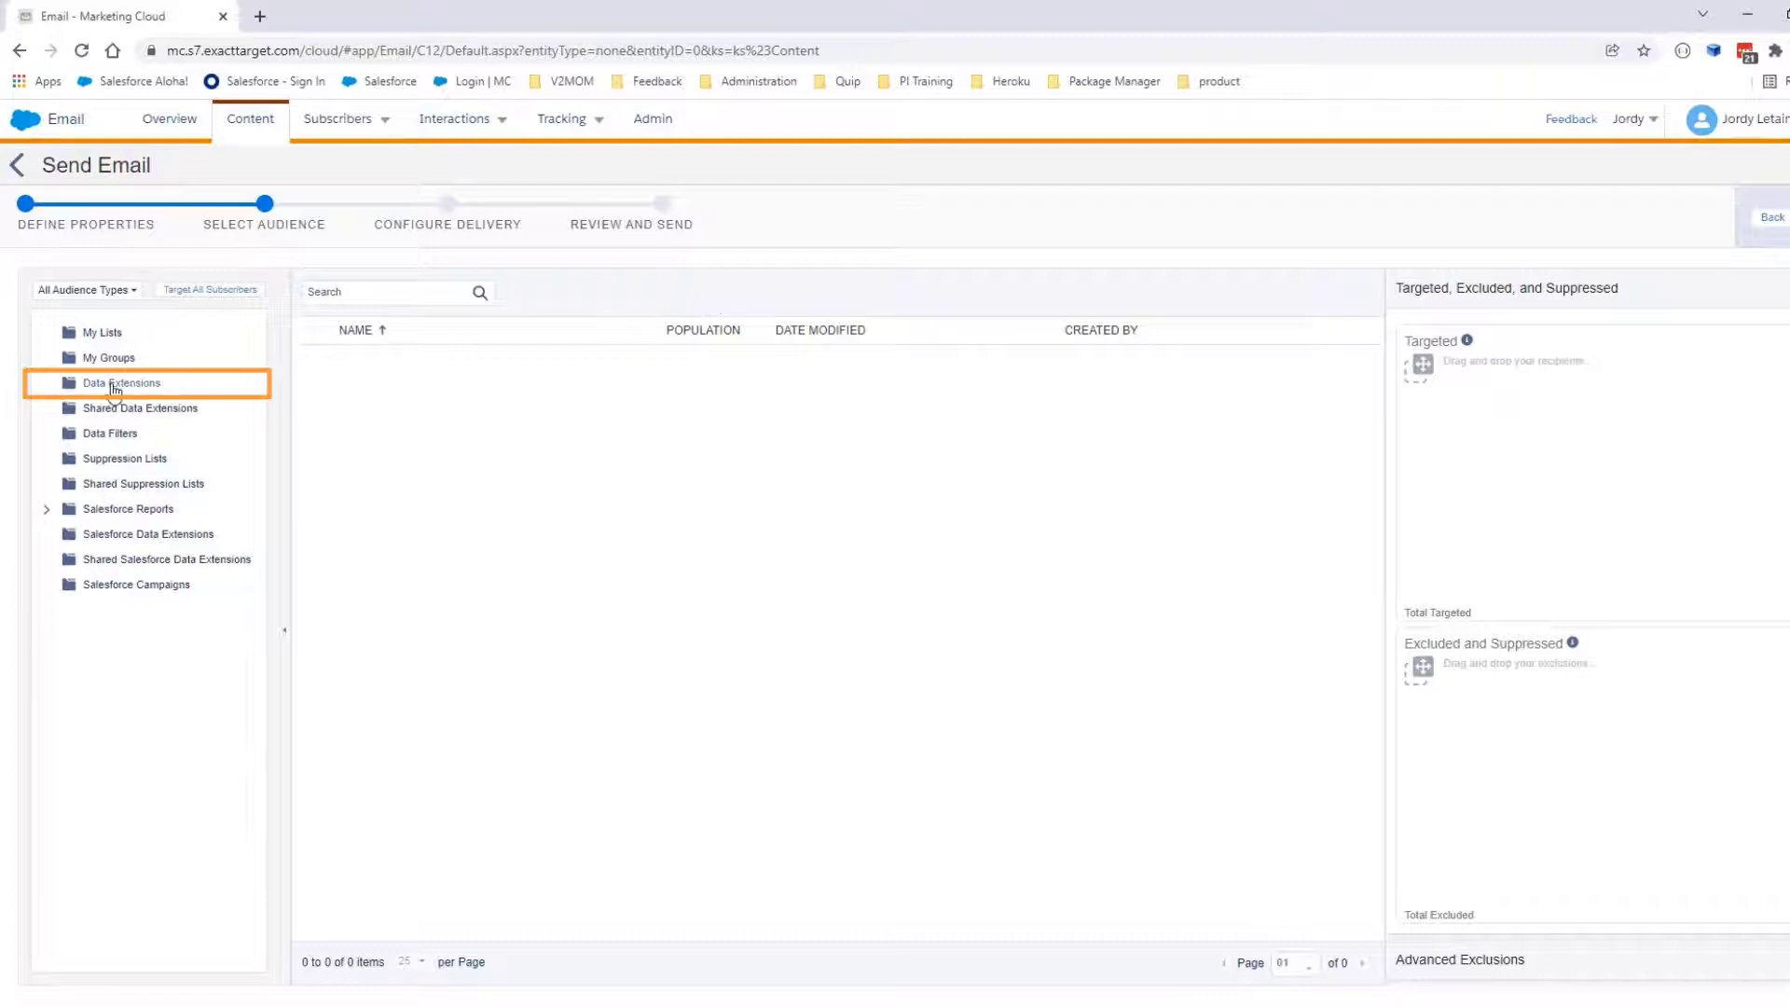
left_click(121, 383)
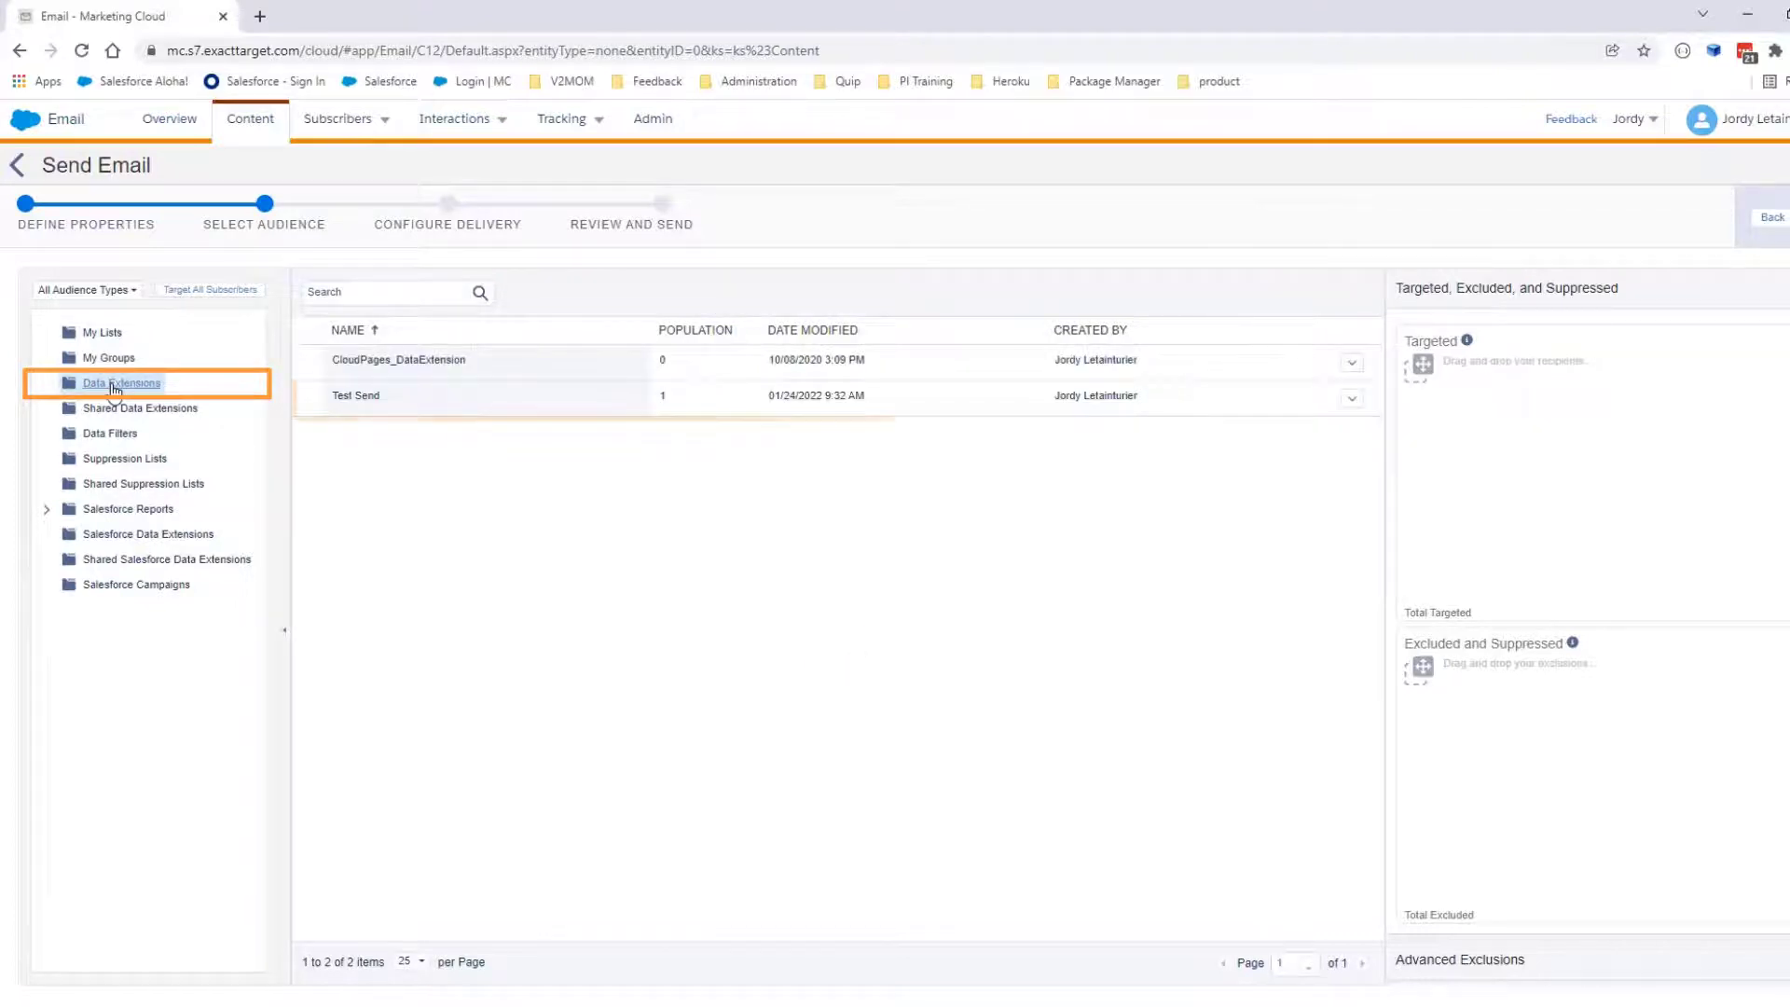
left_click(369, 395)
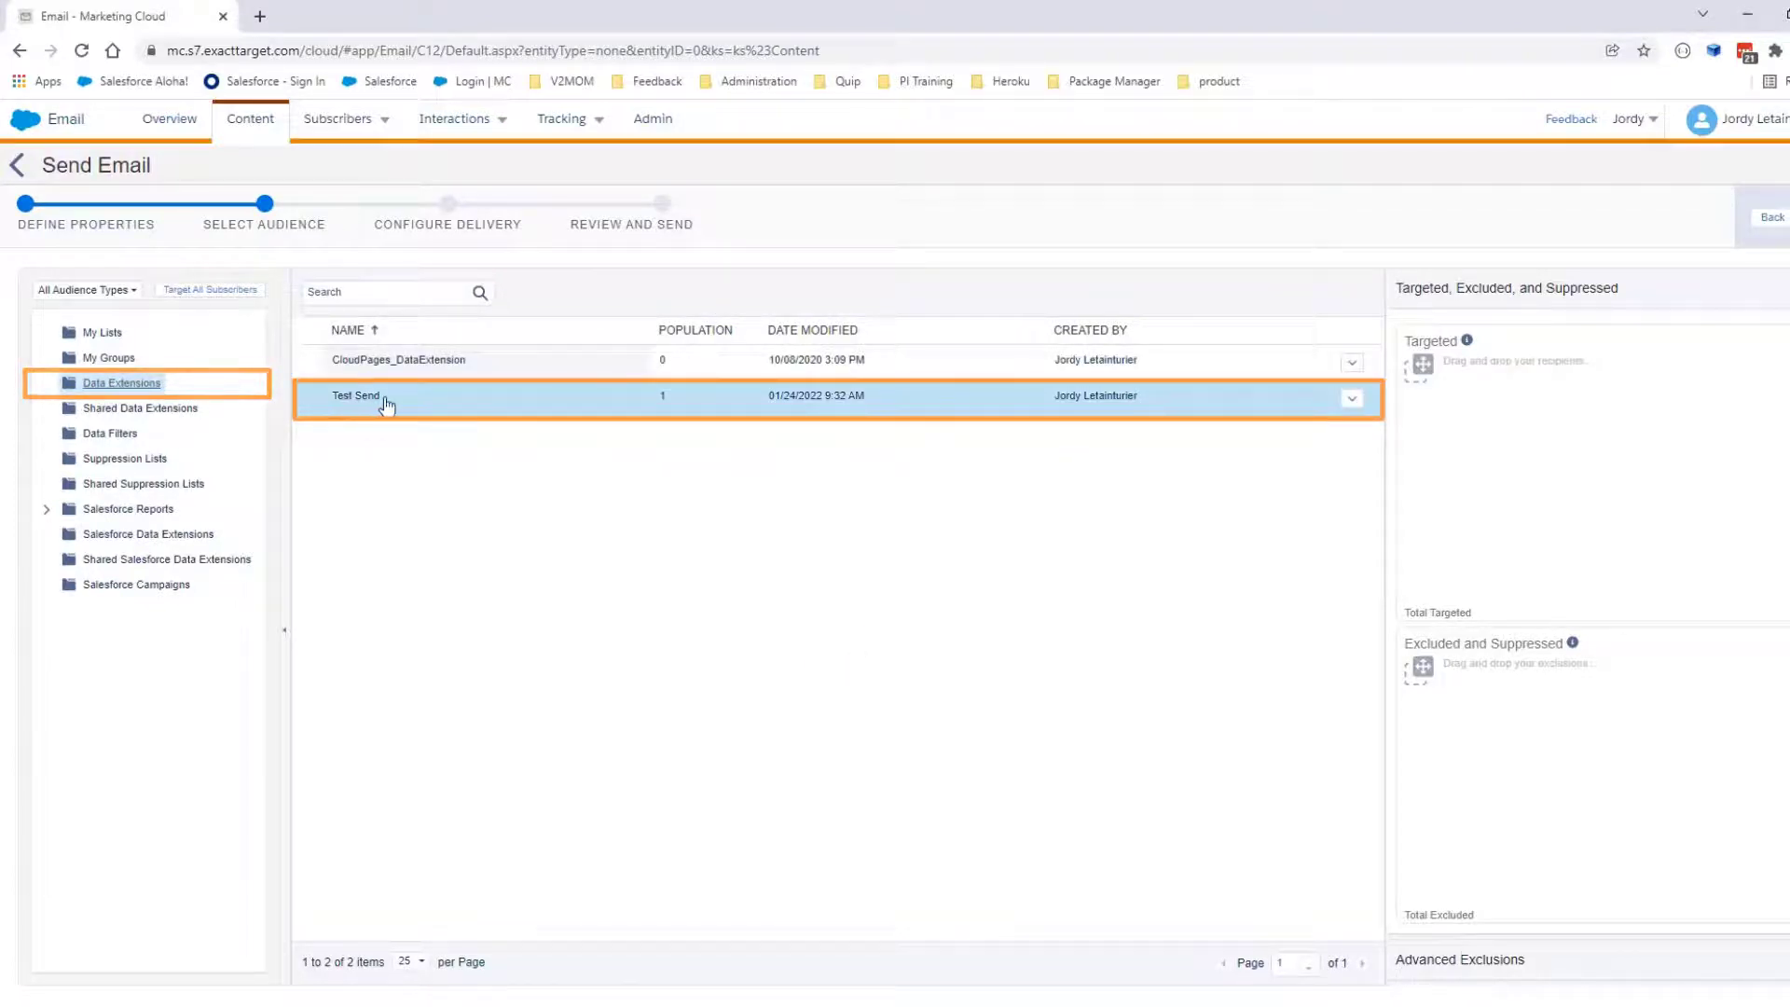
left_click_drag(388, 395, 985, 406)
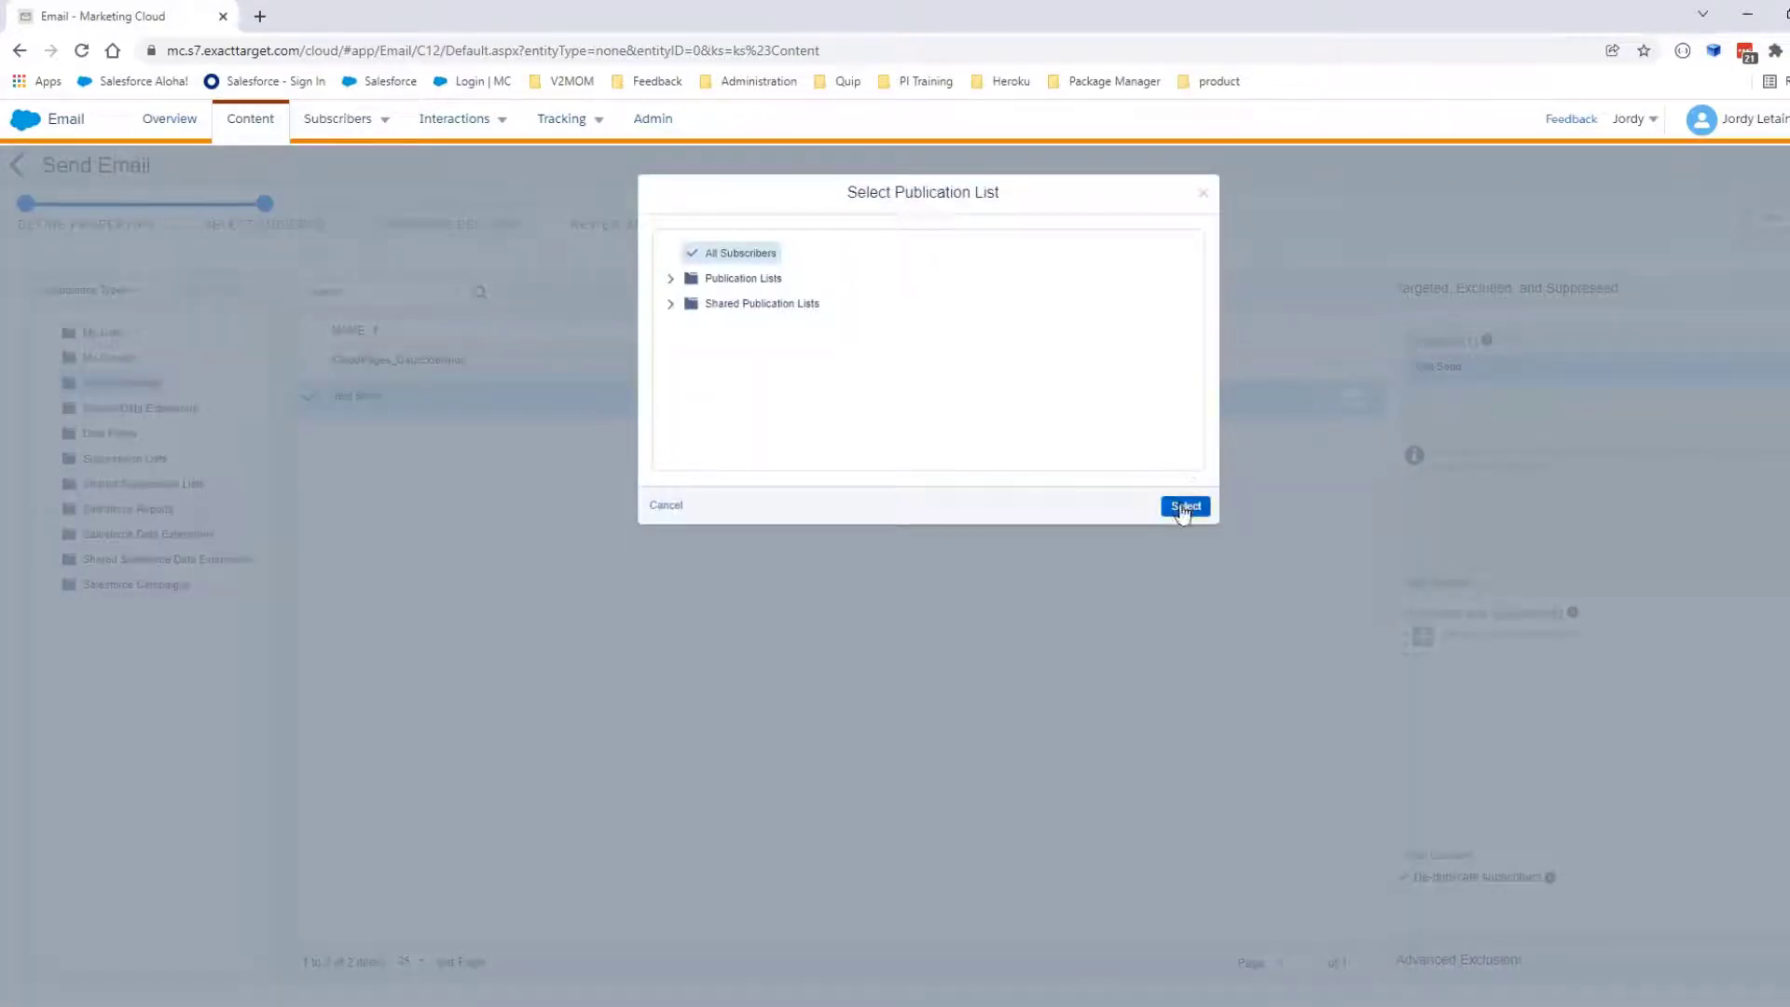
left_click(1185, 506)
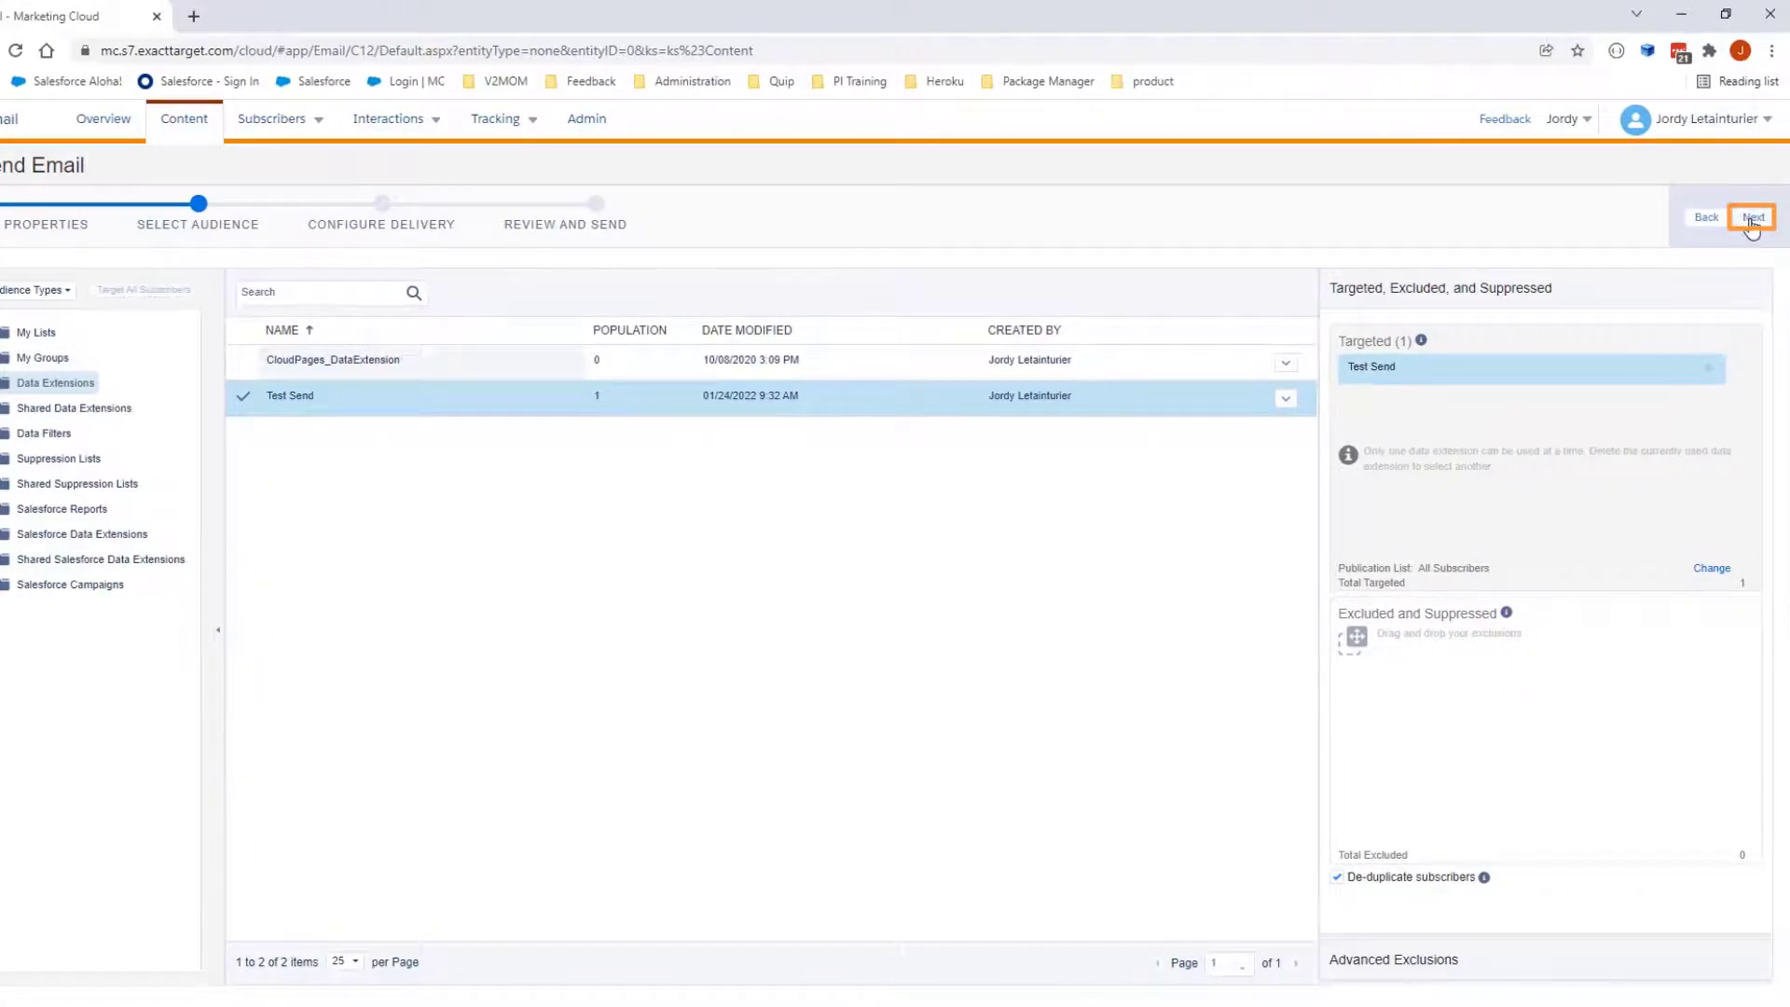
left_click(1749, 217)
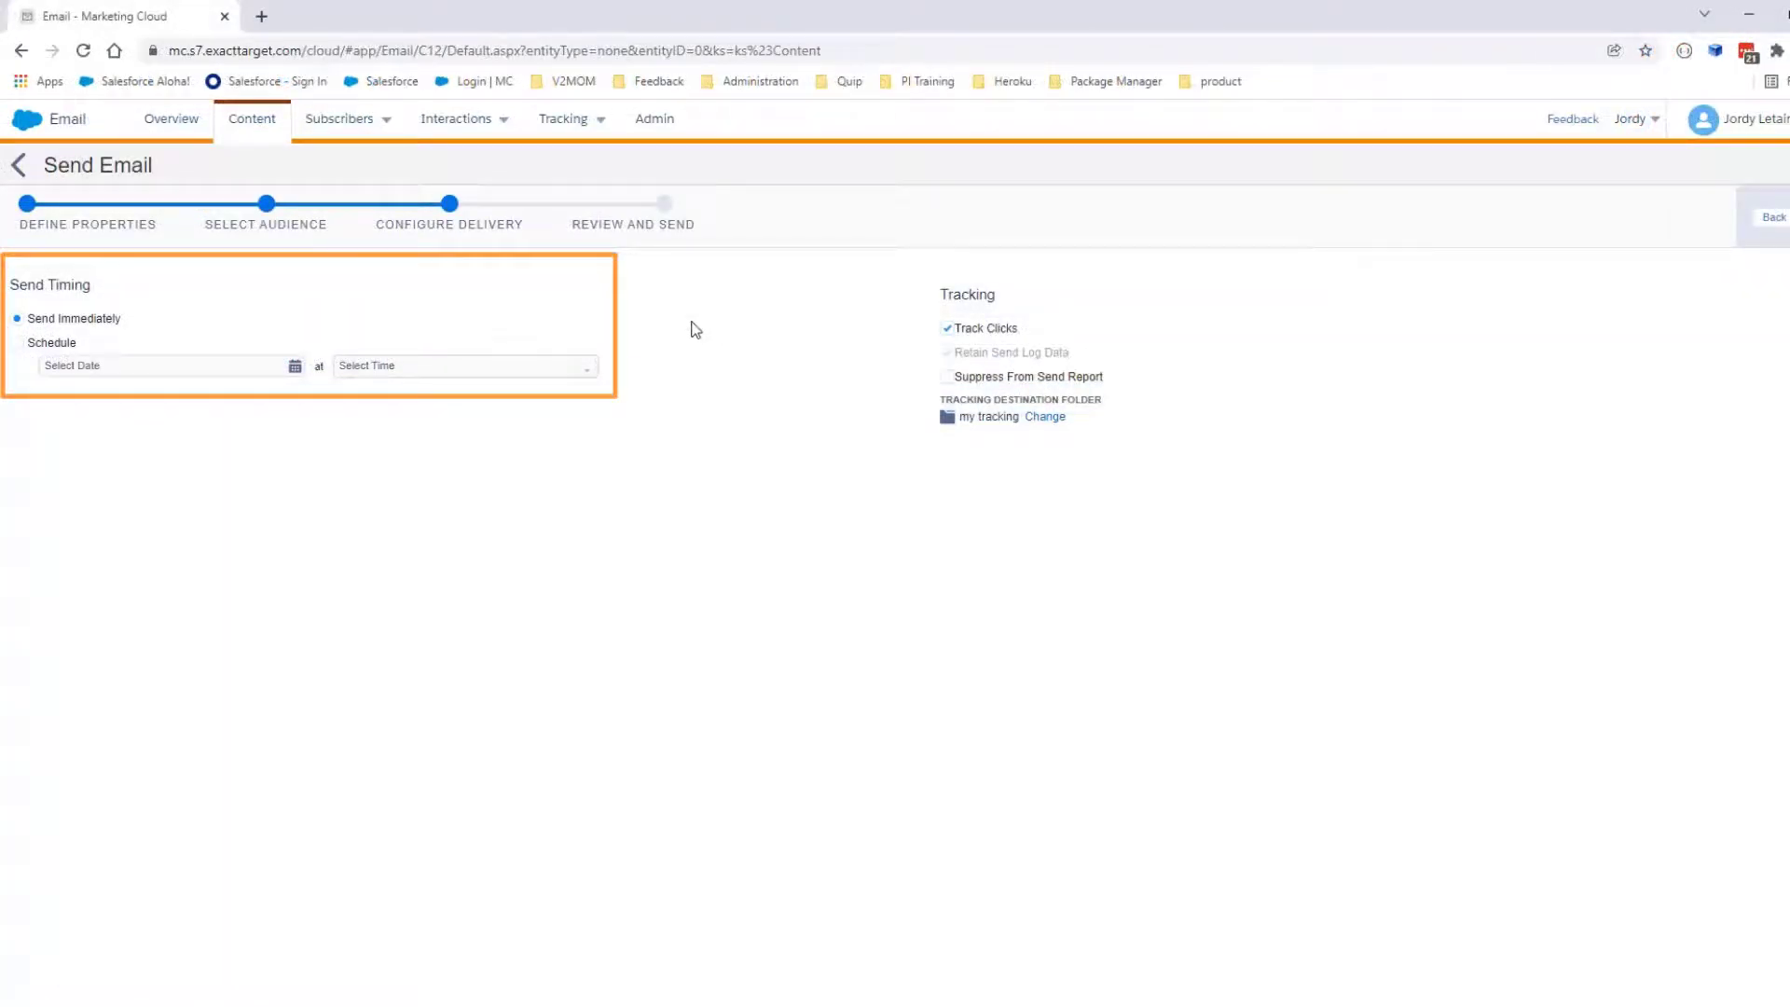
mouse_move(31, 328)
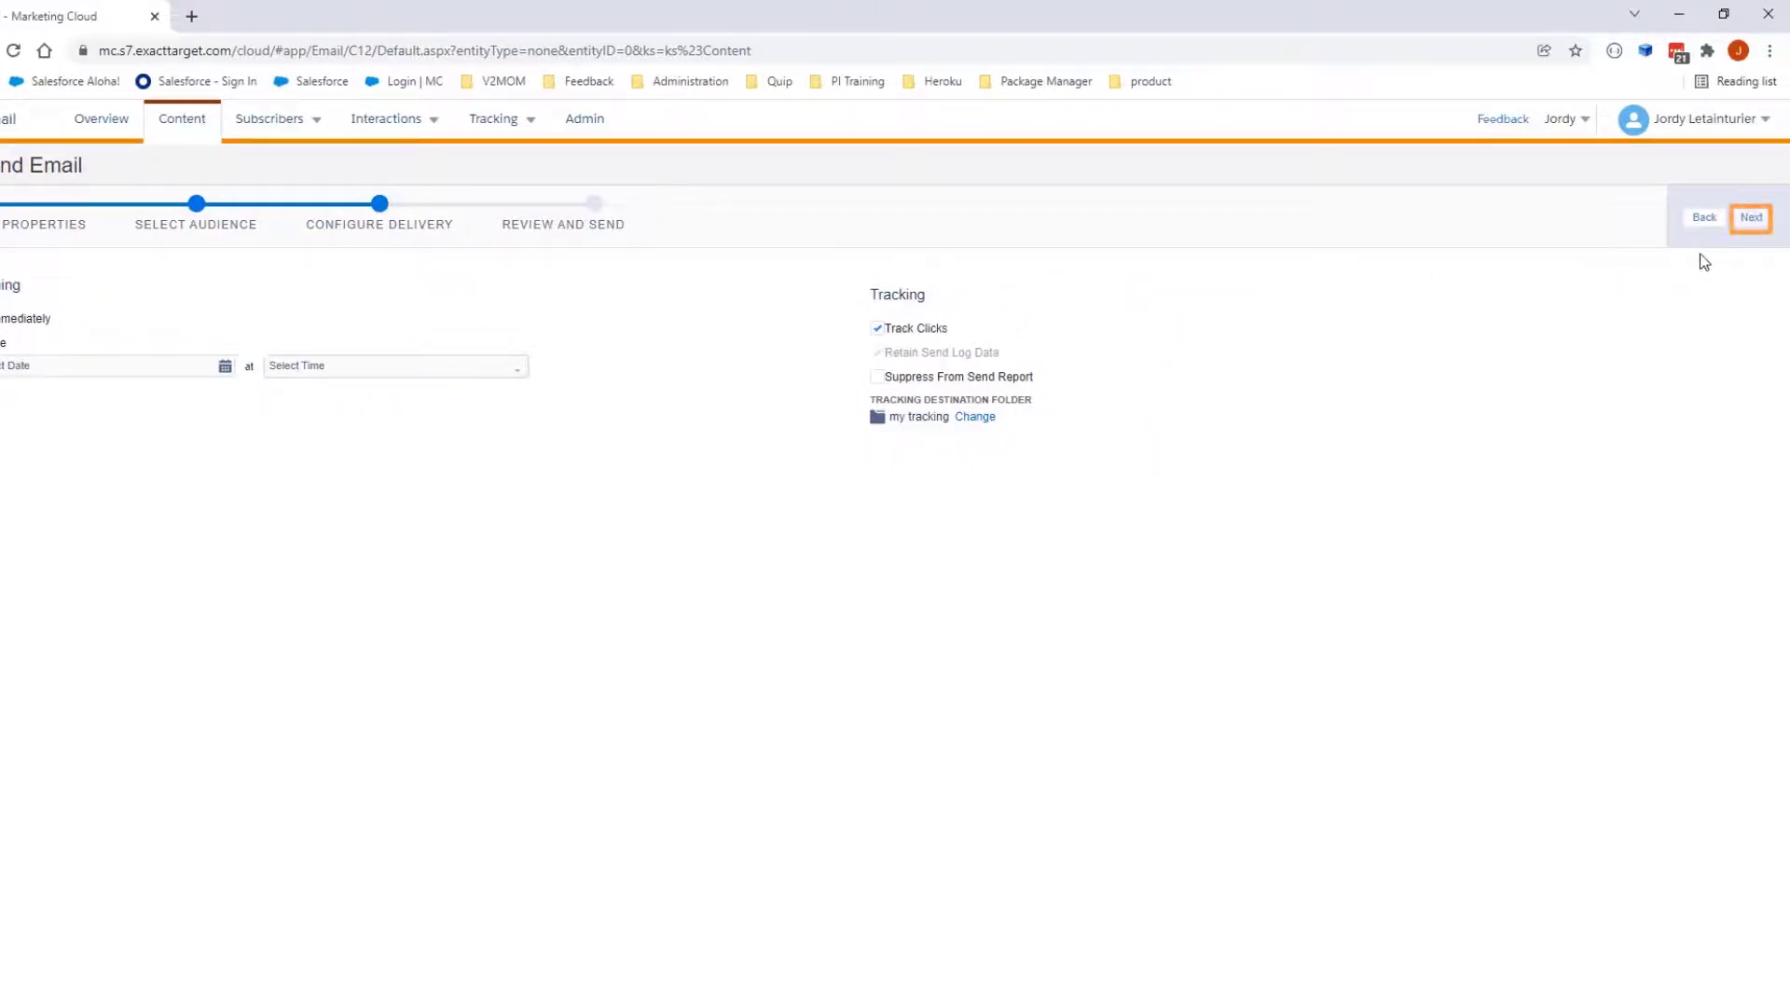
Keep Send Immediately delivery and continue to the review step
left_click(1751, 217)
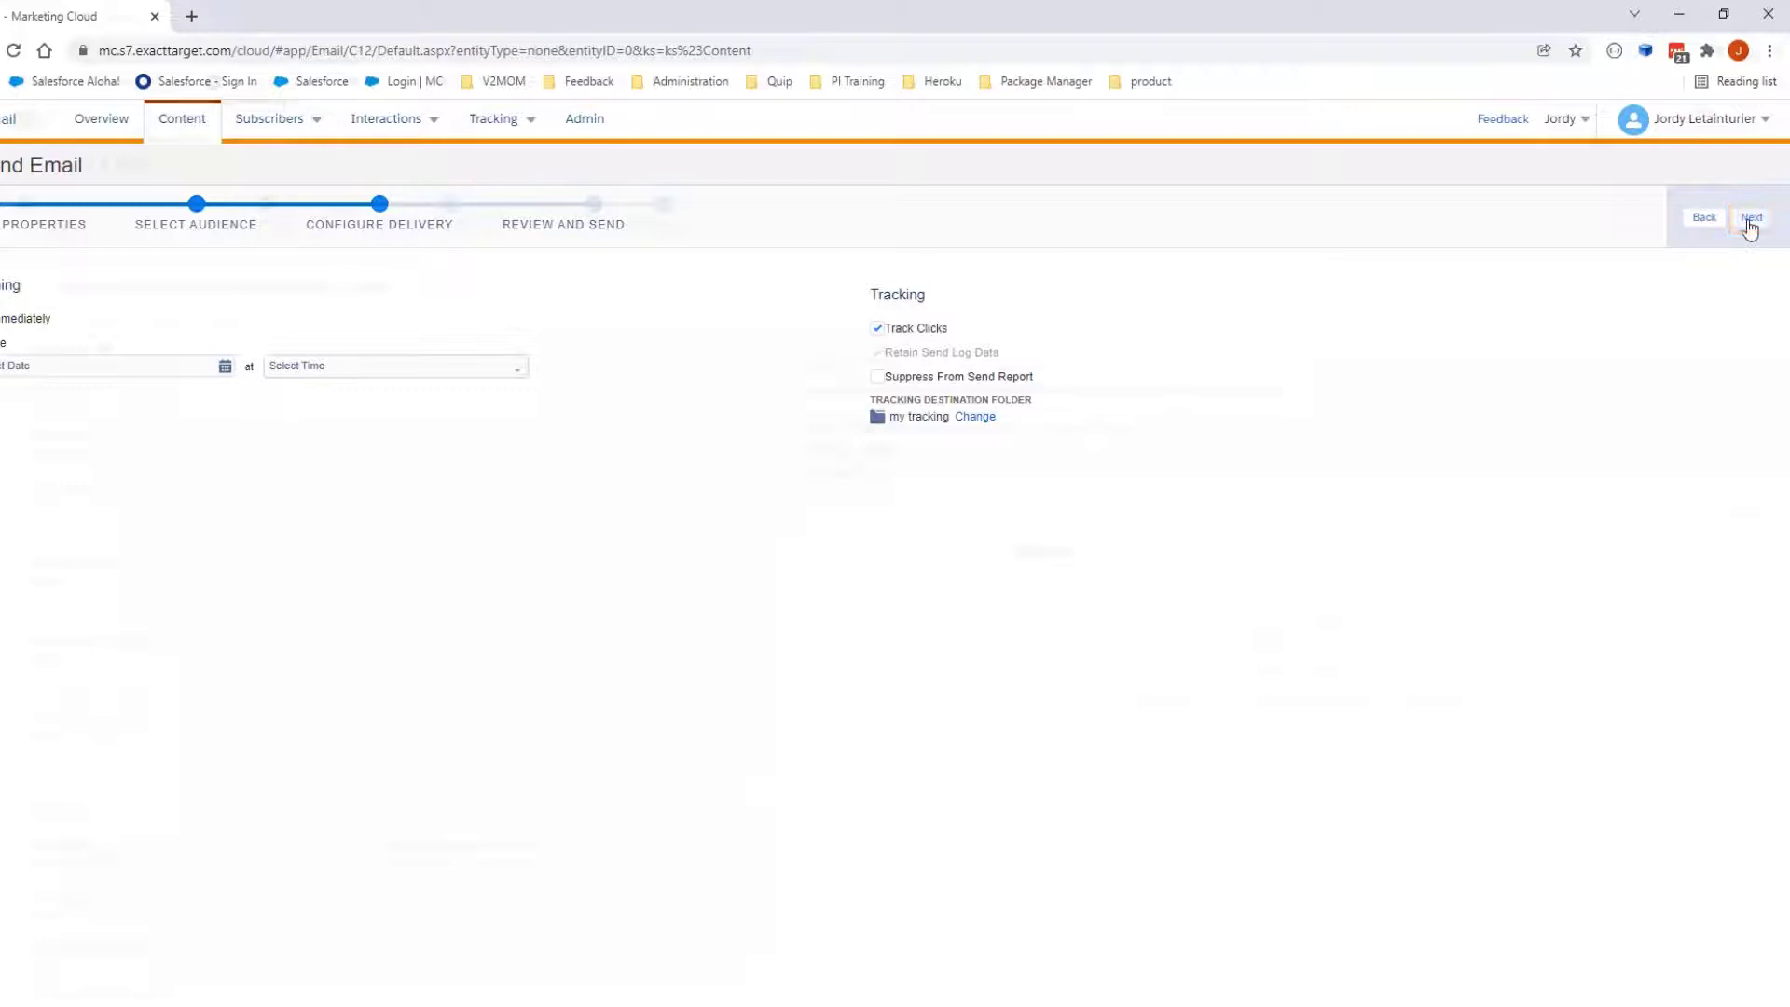
left_click(1752, 217)
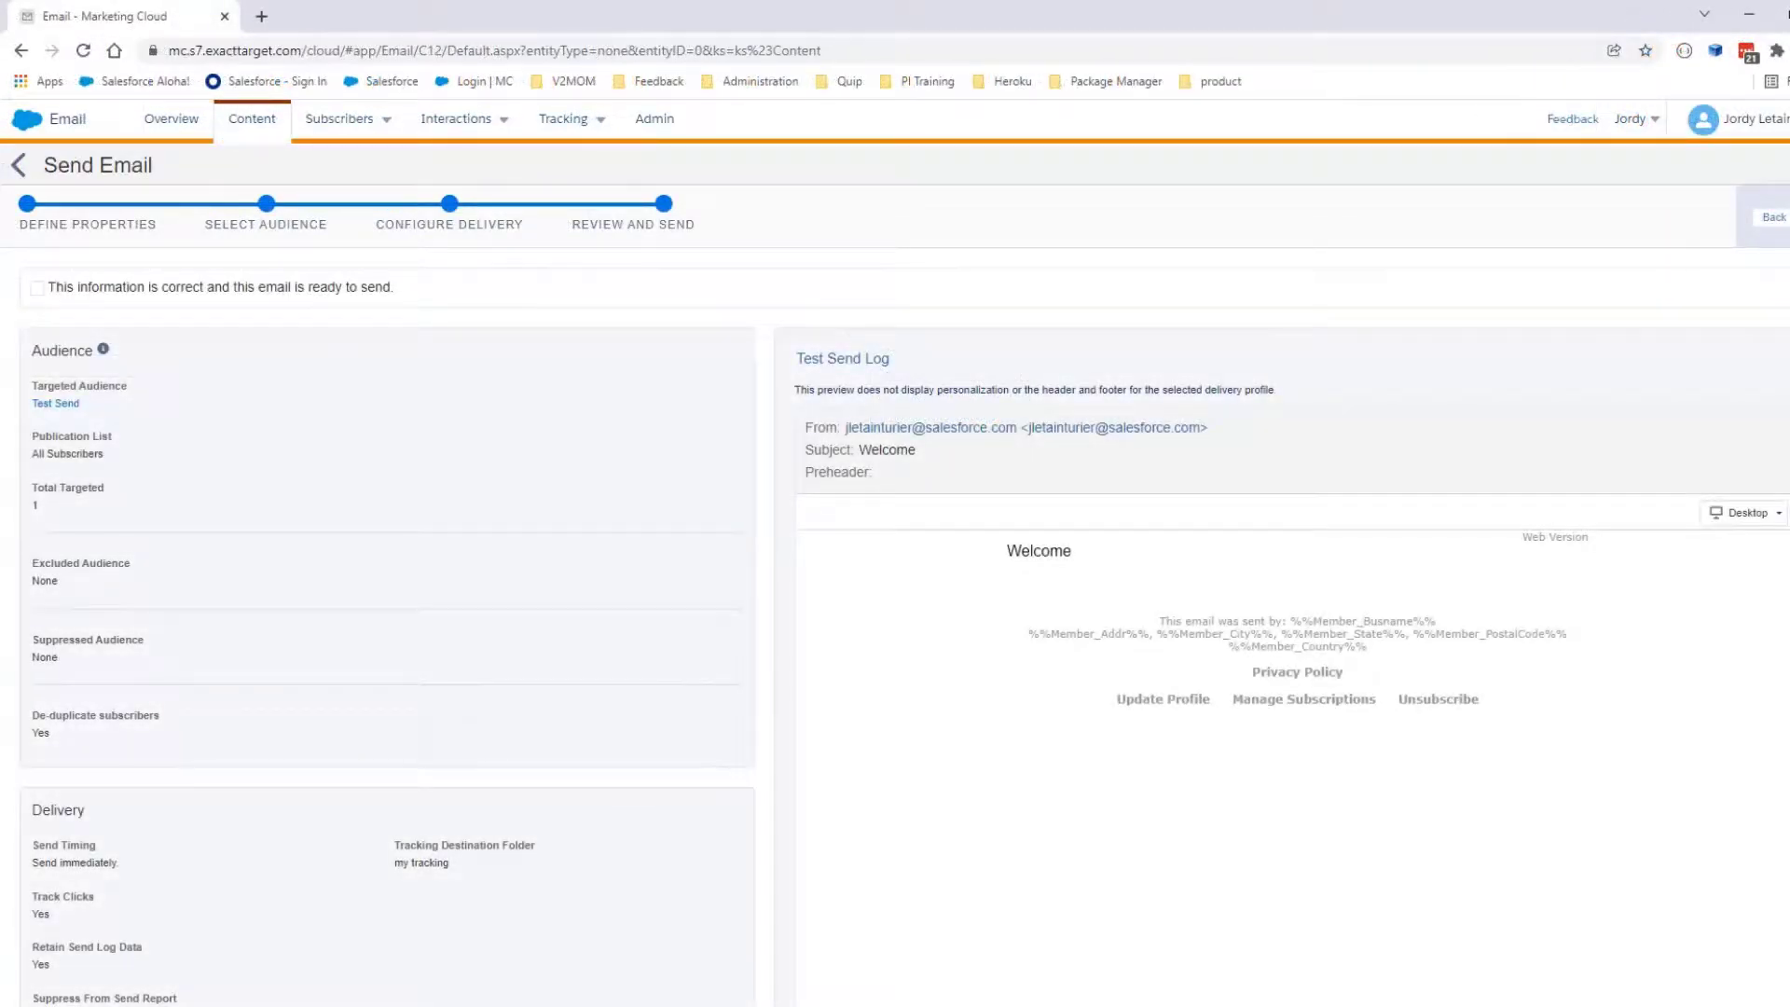
Tick 'This information is correct and this email is ready to send' and send
scroll("down", 3)
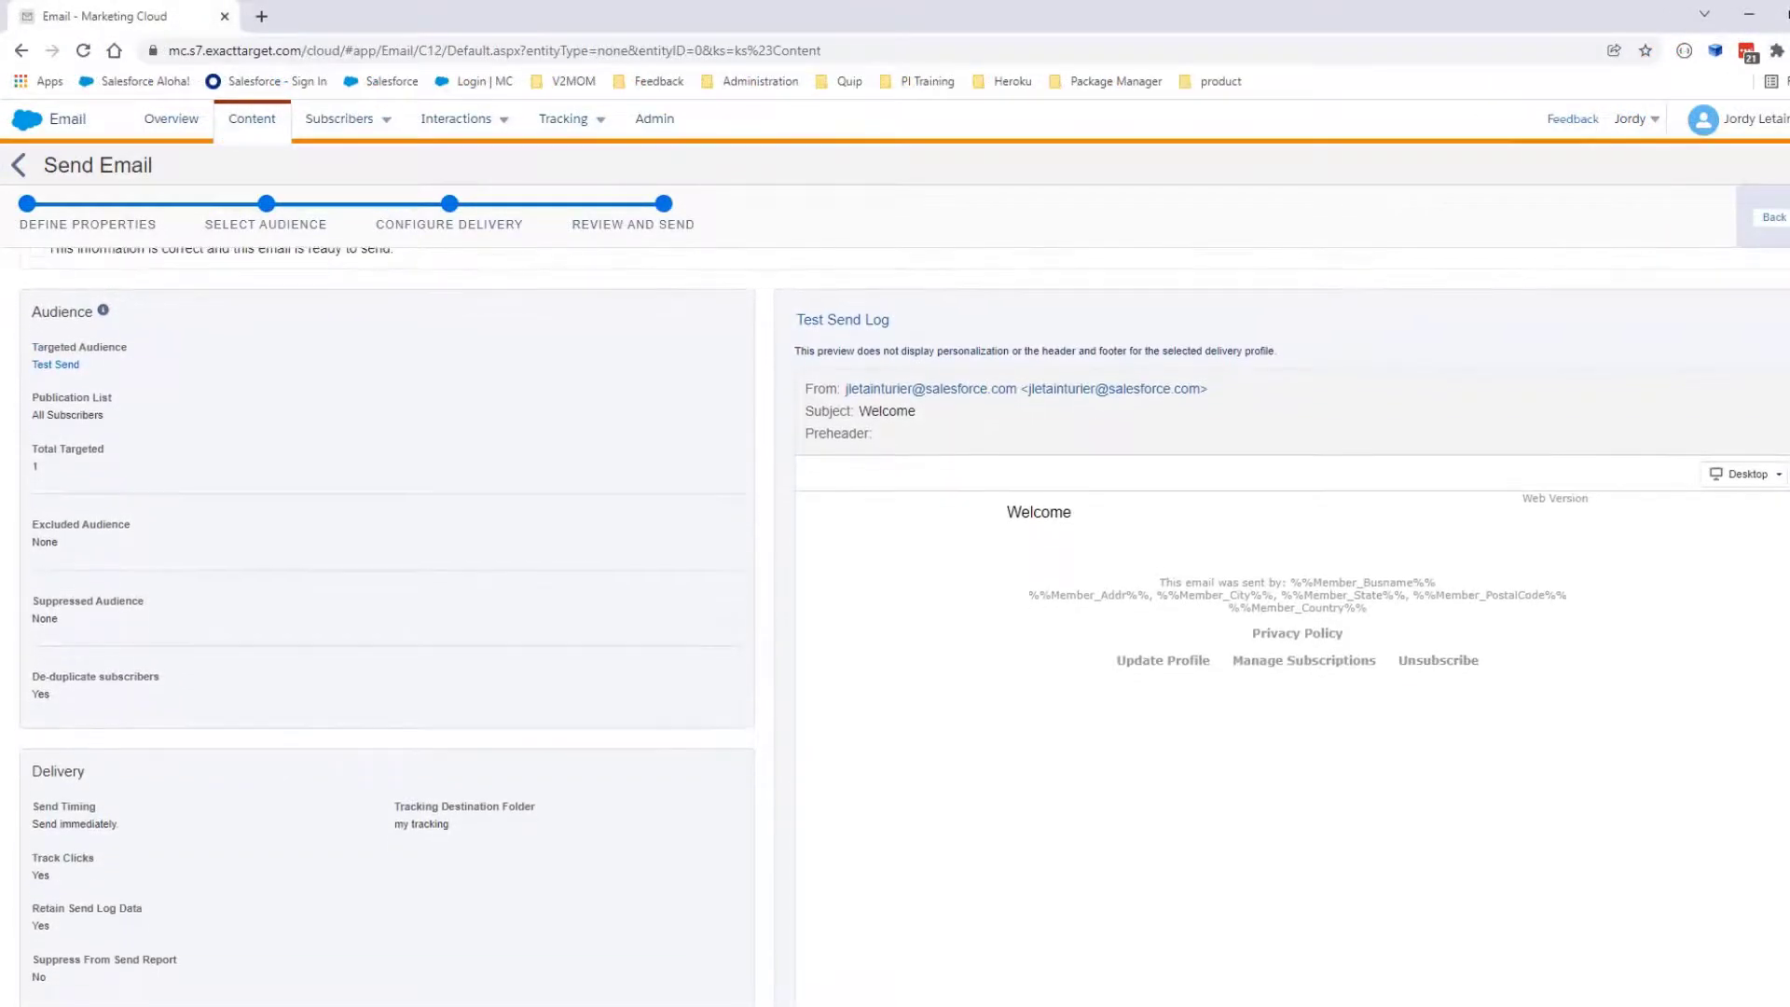
scroll("down", 3)
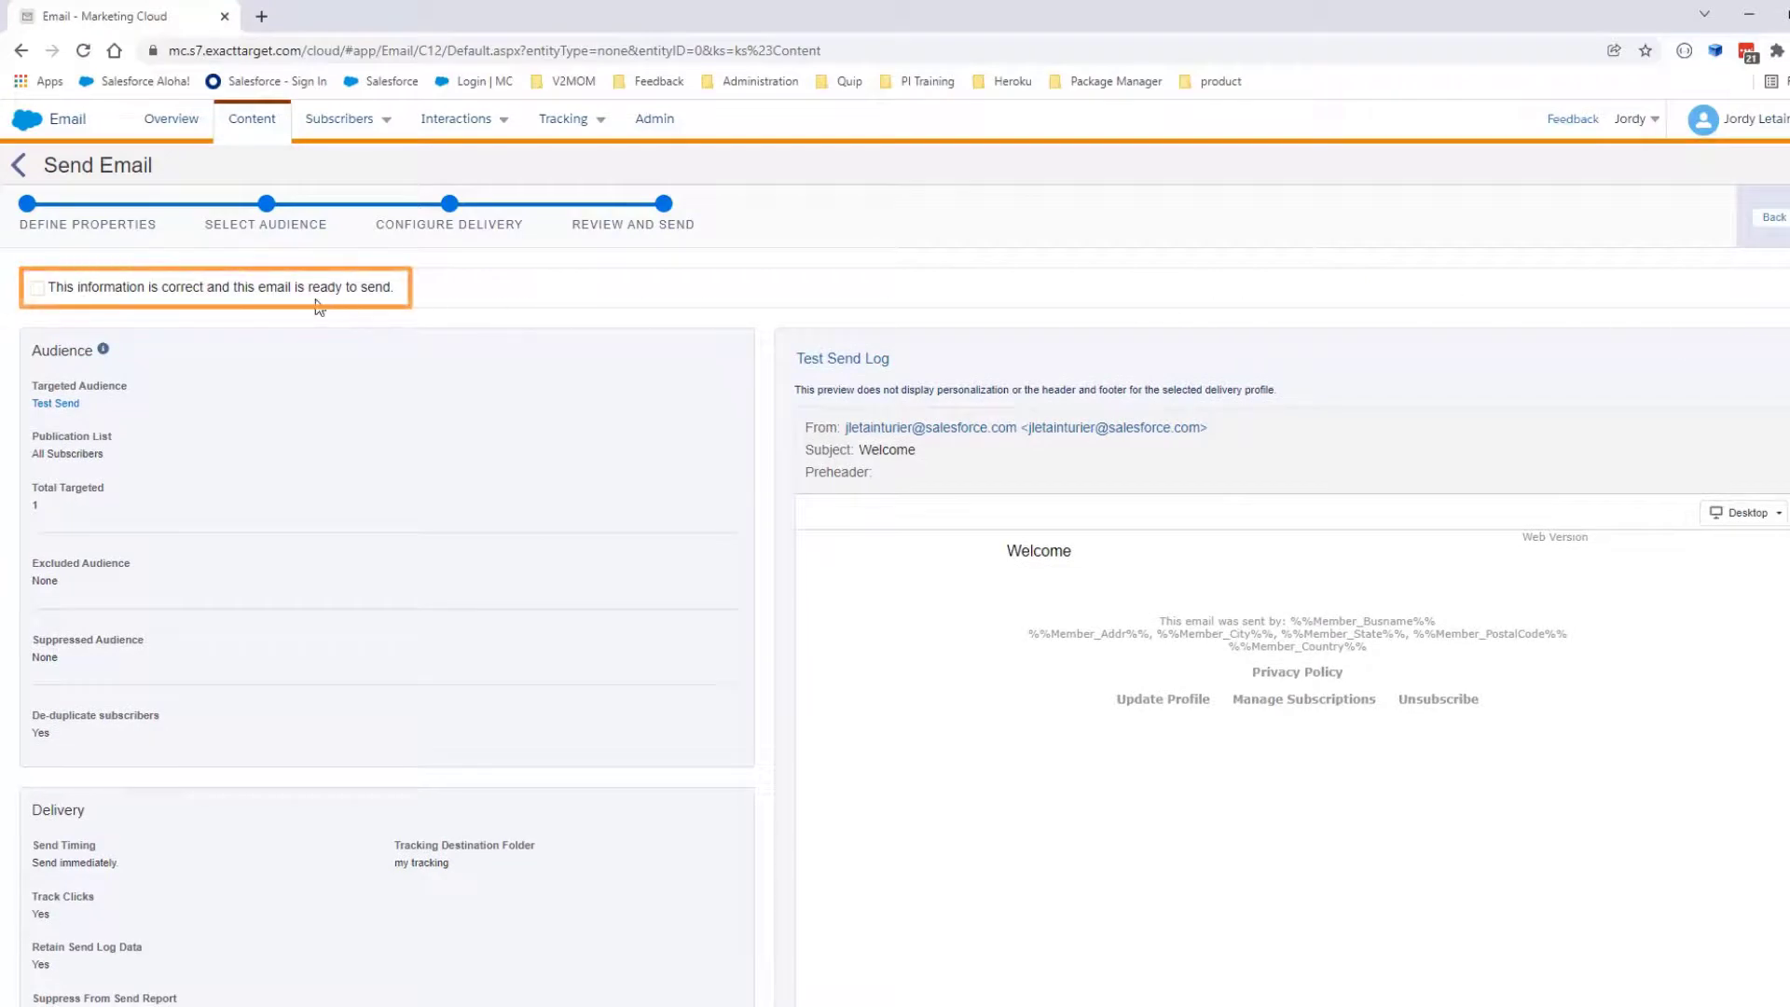
left_click(38, 286)
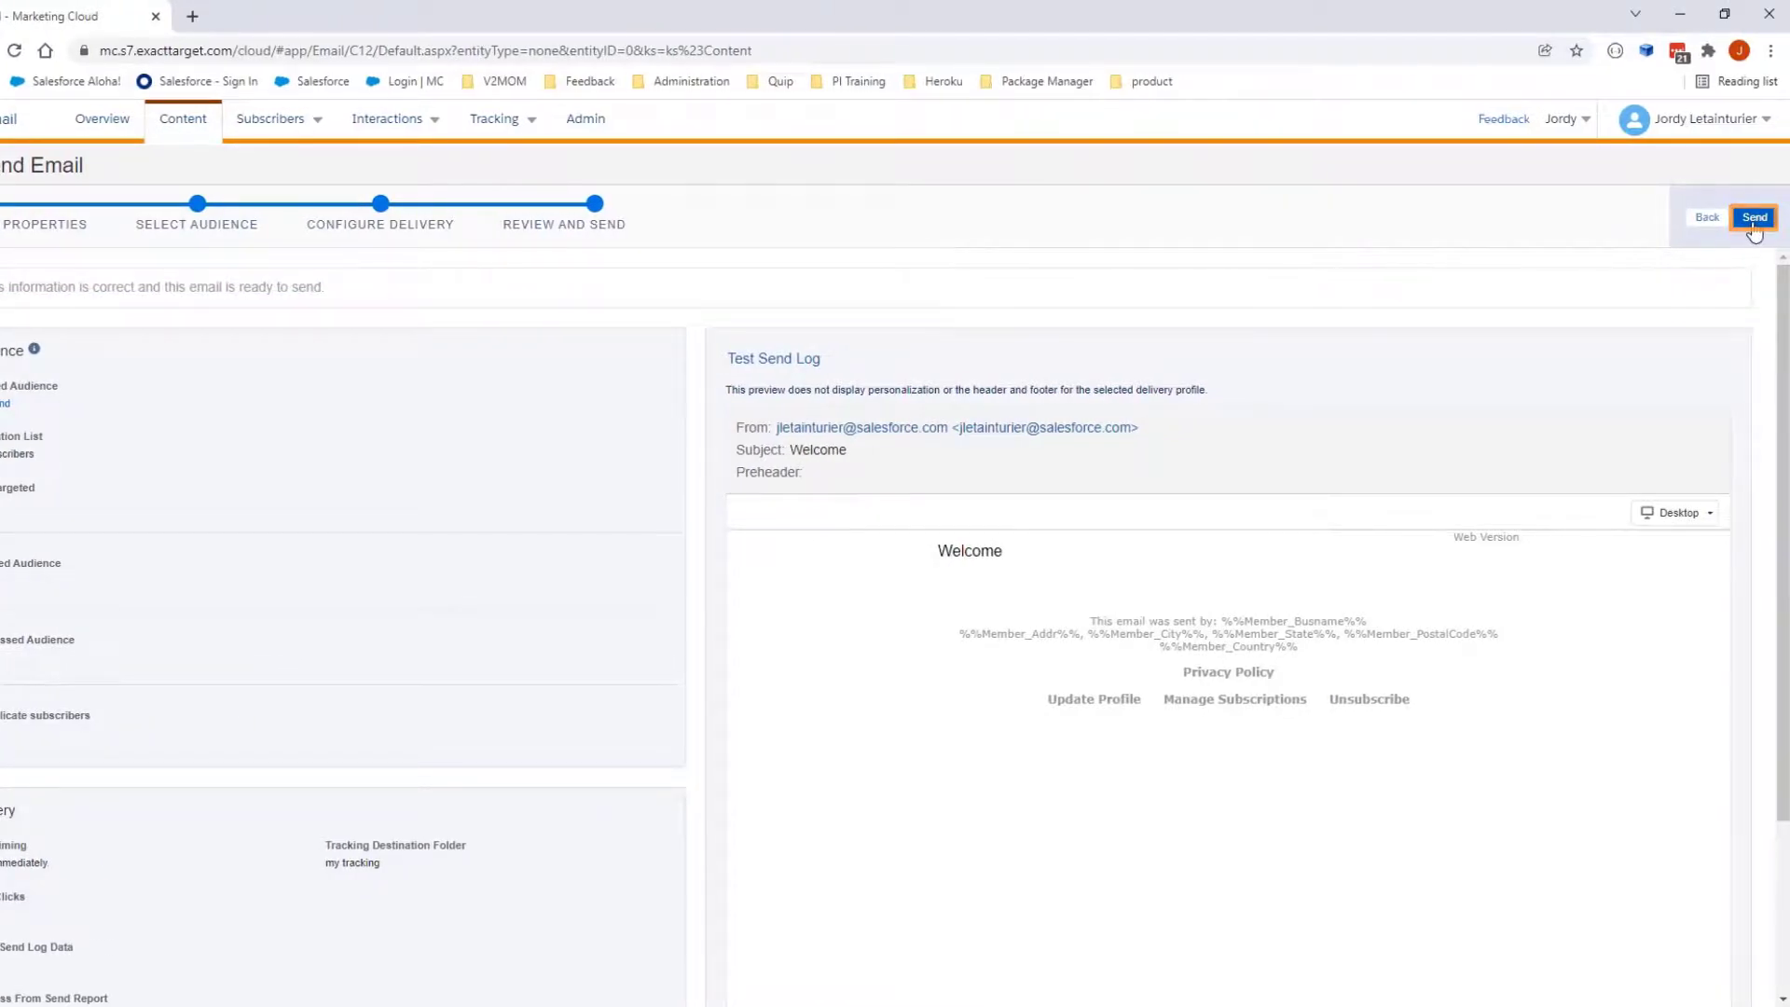
left_click(1755, 216)
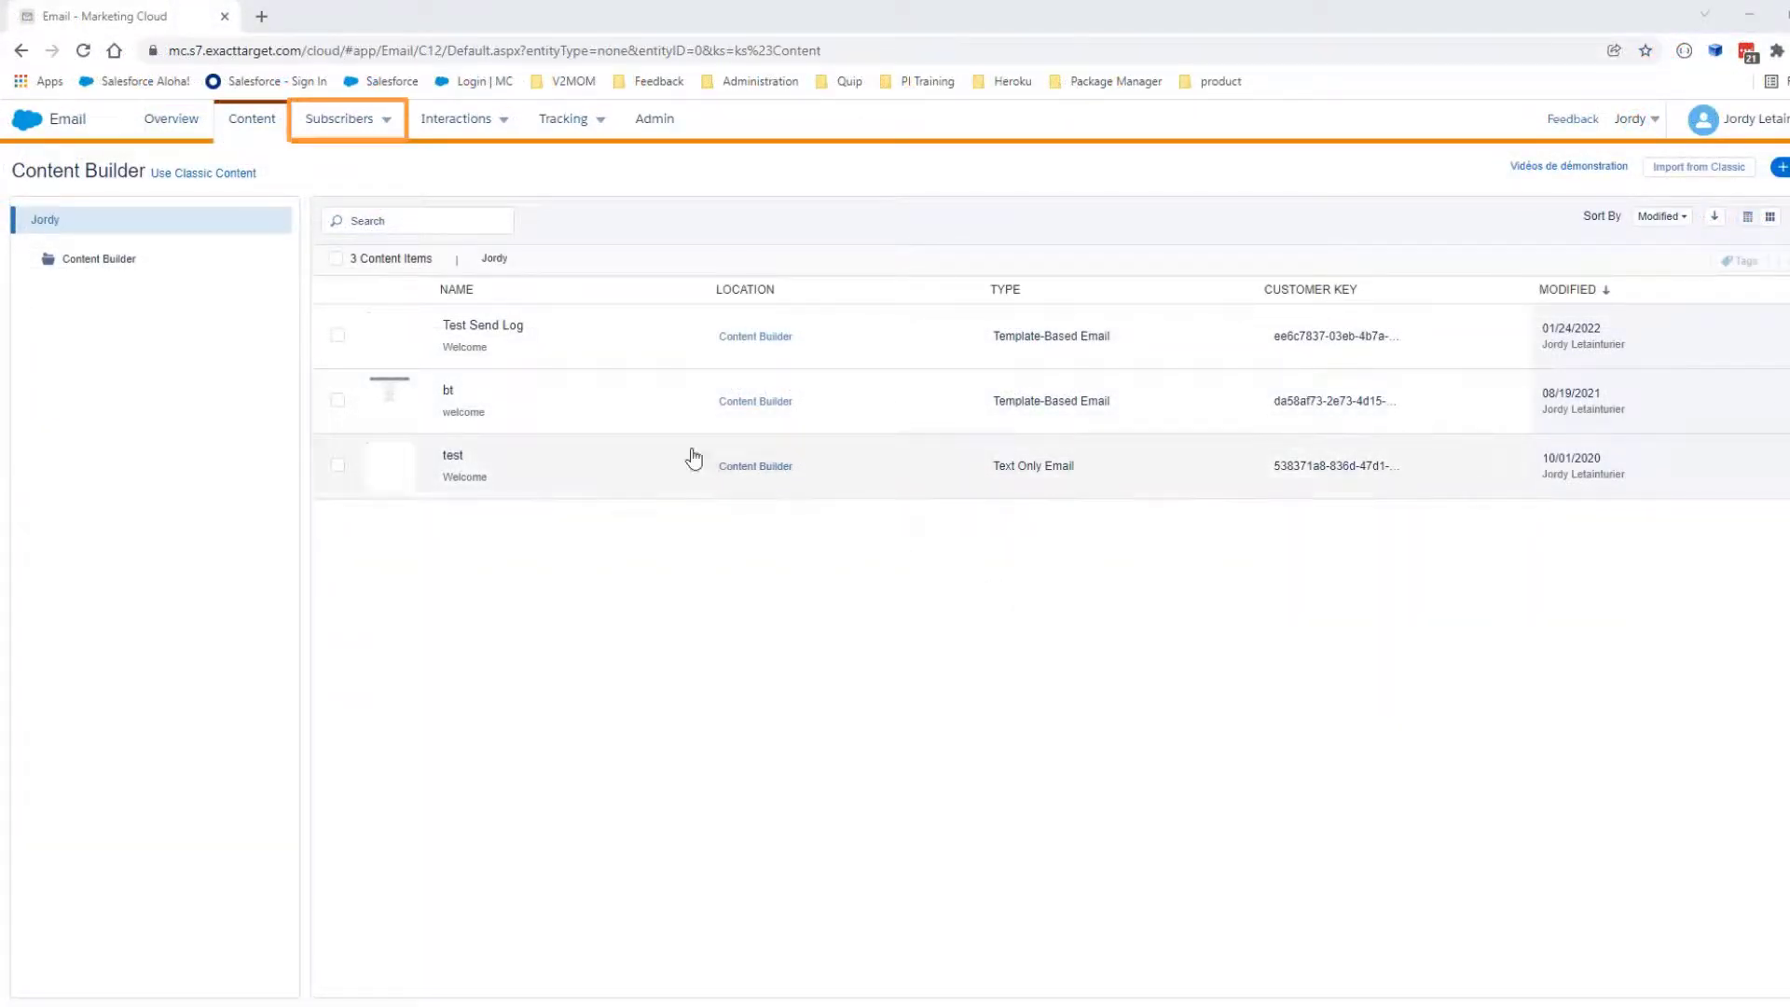
Open SendLog - 20220127_024740 from Subscribers > Data Extensions
left_click(340, 119)
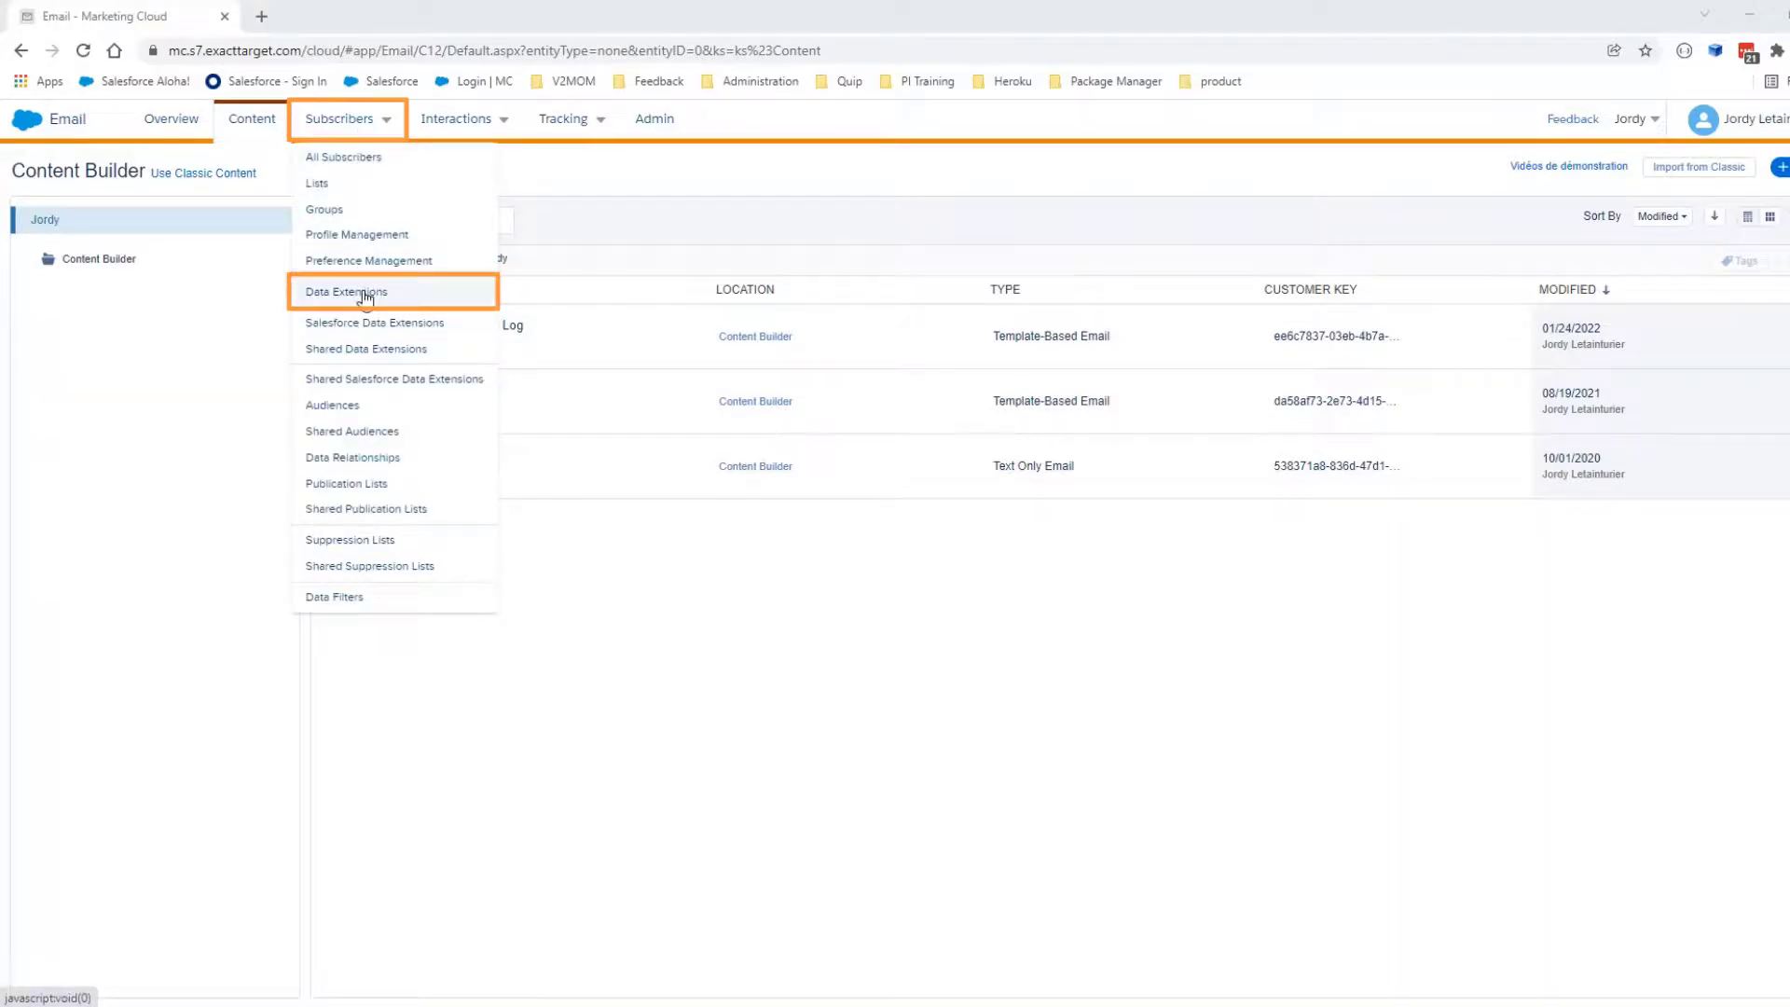
left_click(346, 291)
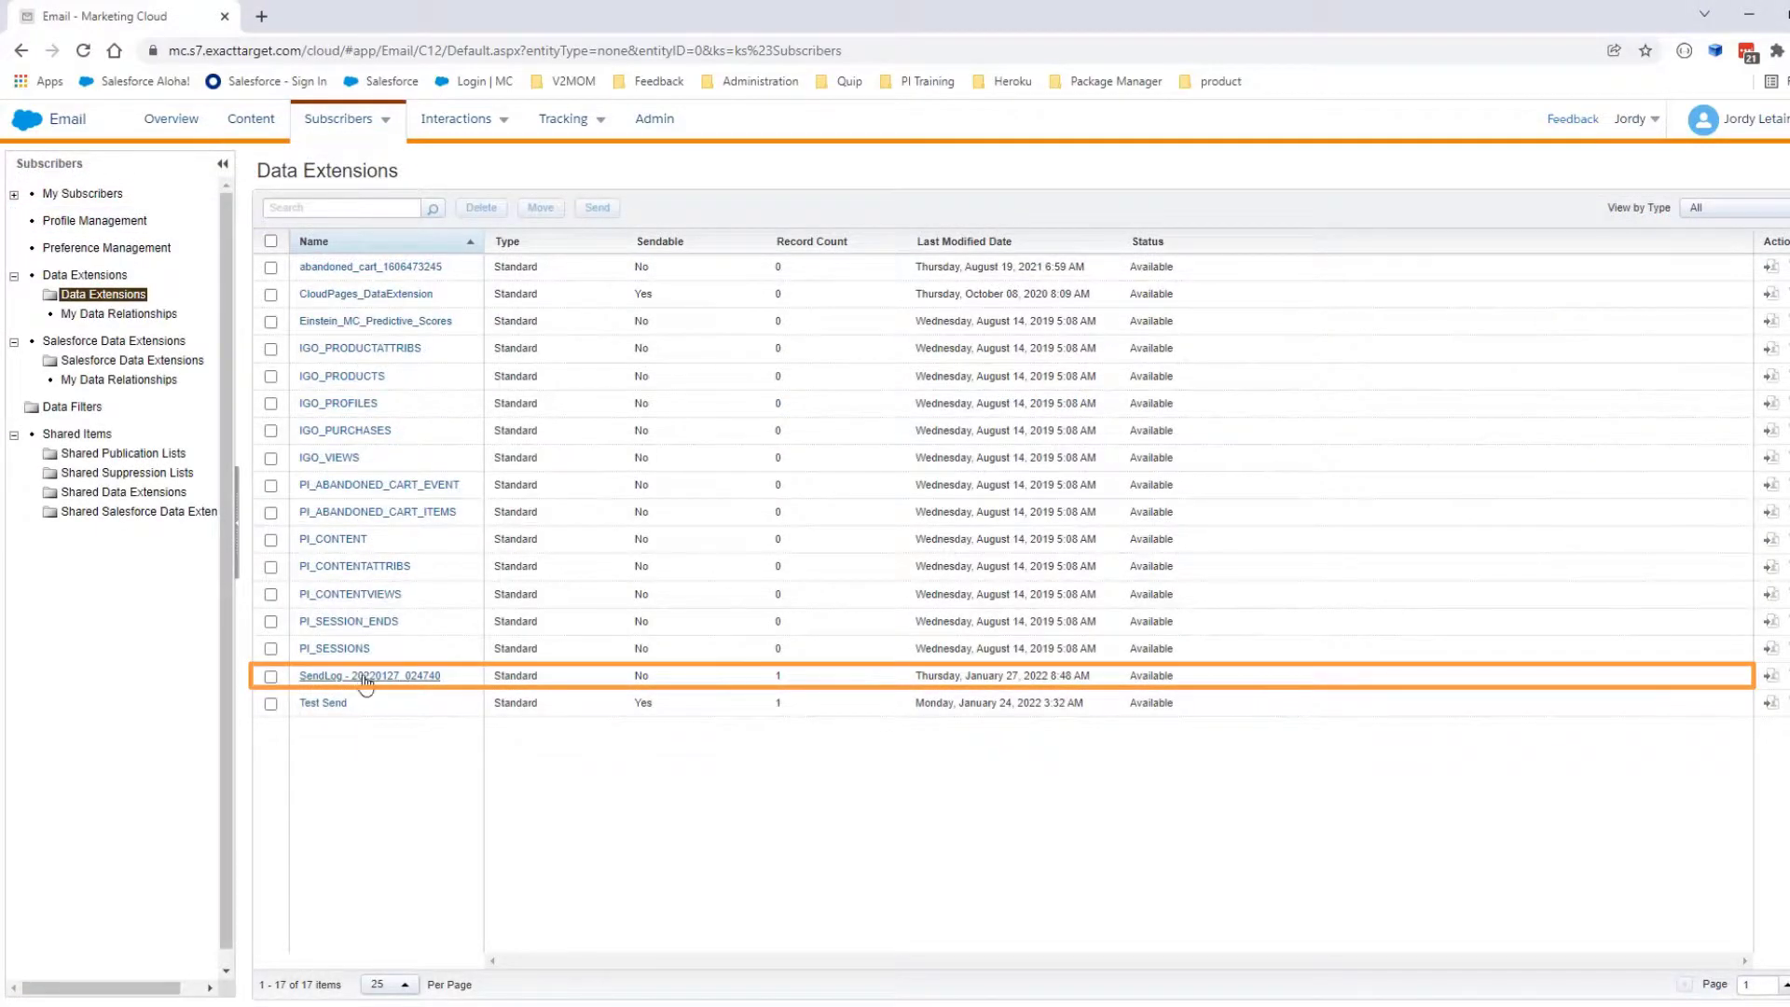
left_click(368, 676)
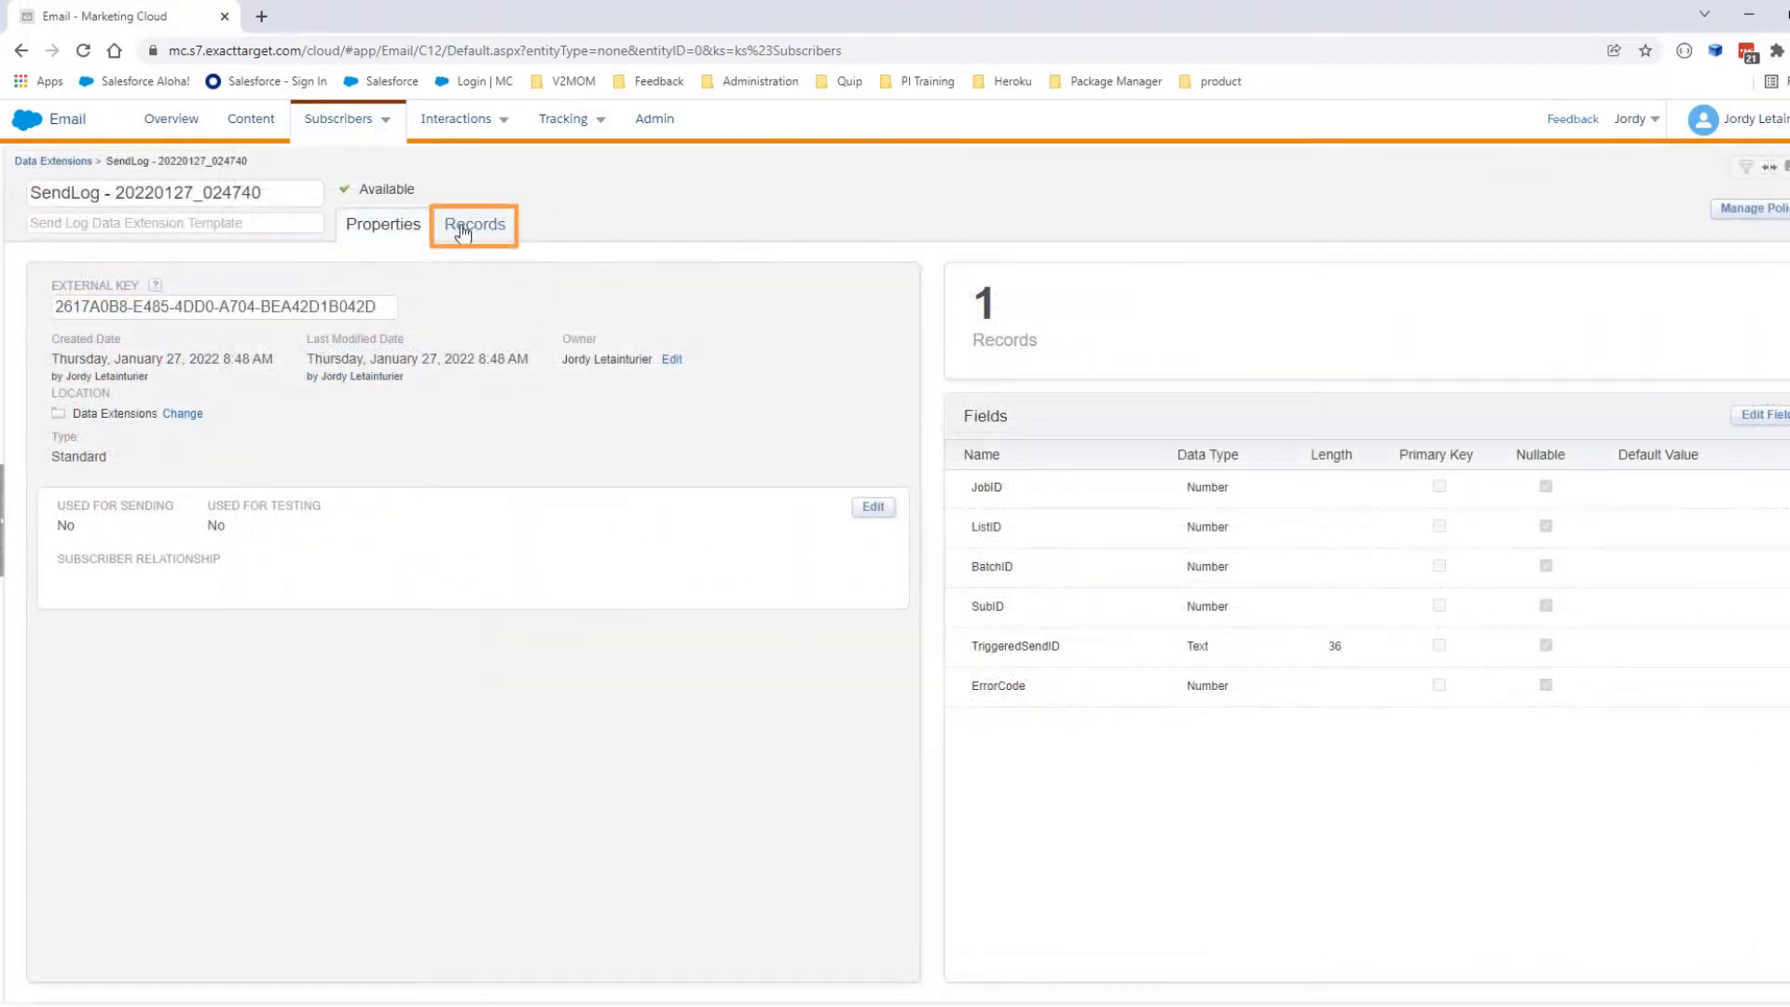
View the Records tab showing the logged row's JobID, ListID, BatchID and SubID
left_click(474, 224)
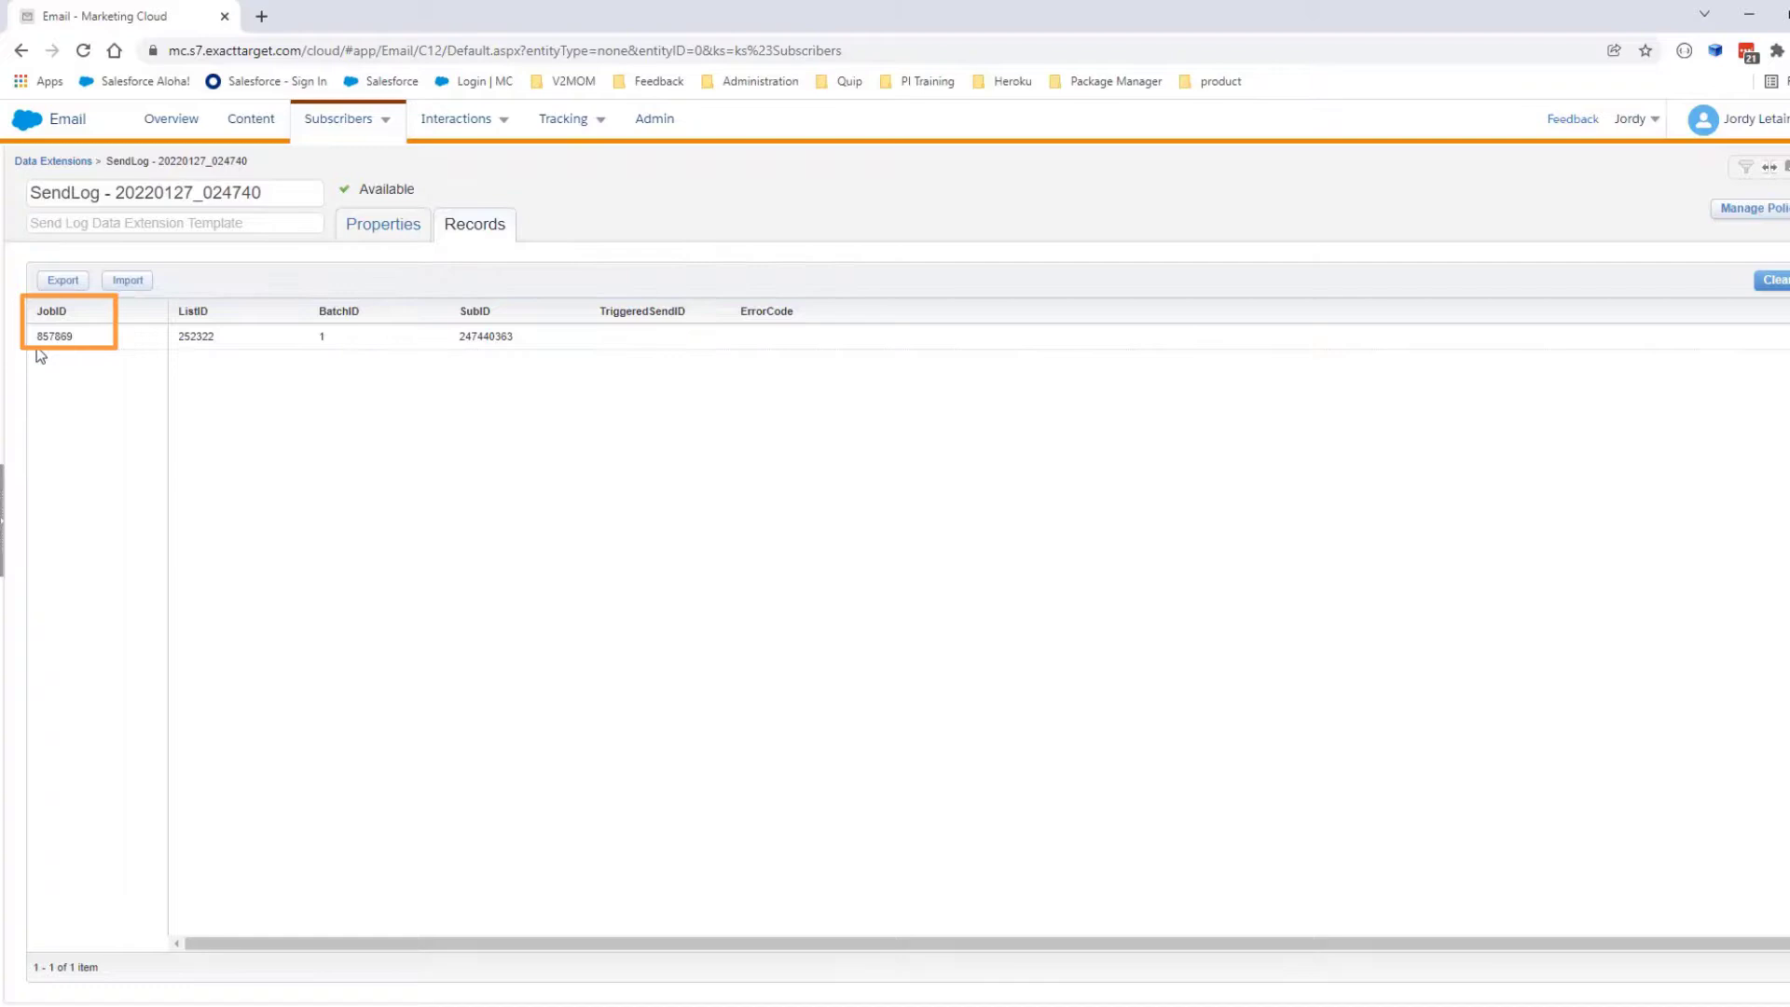
left_click(196, 335)
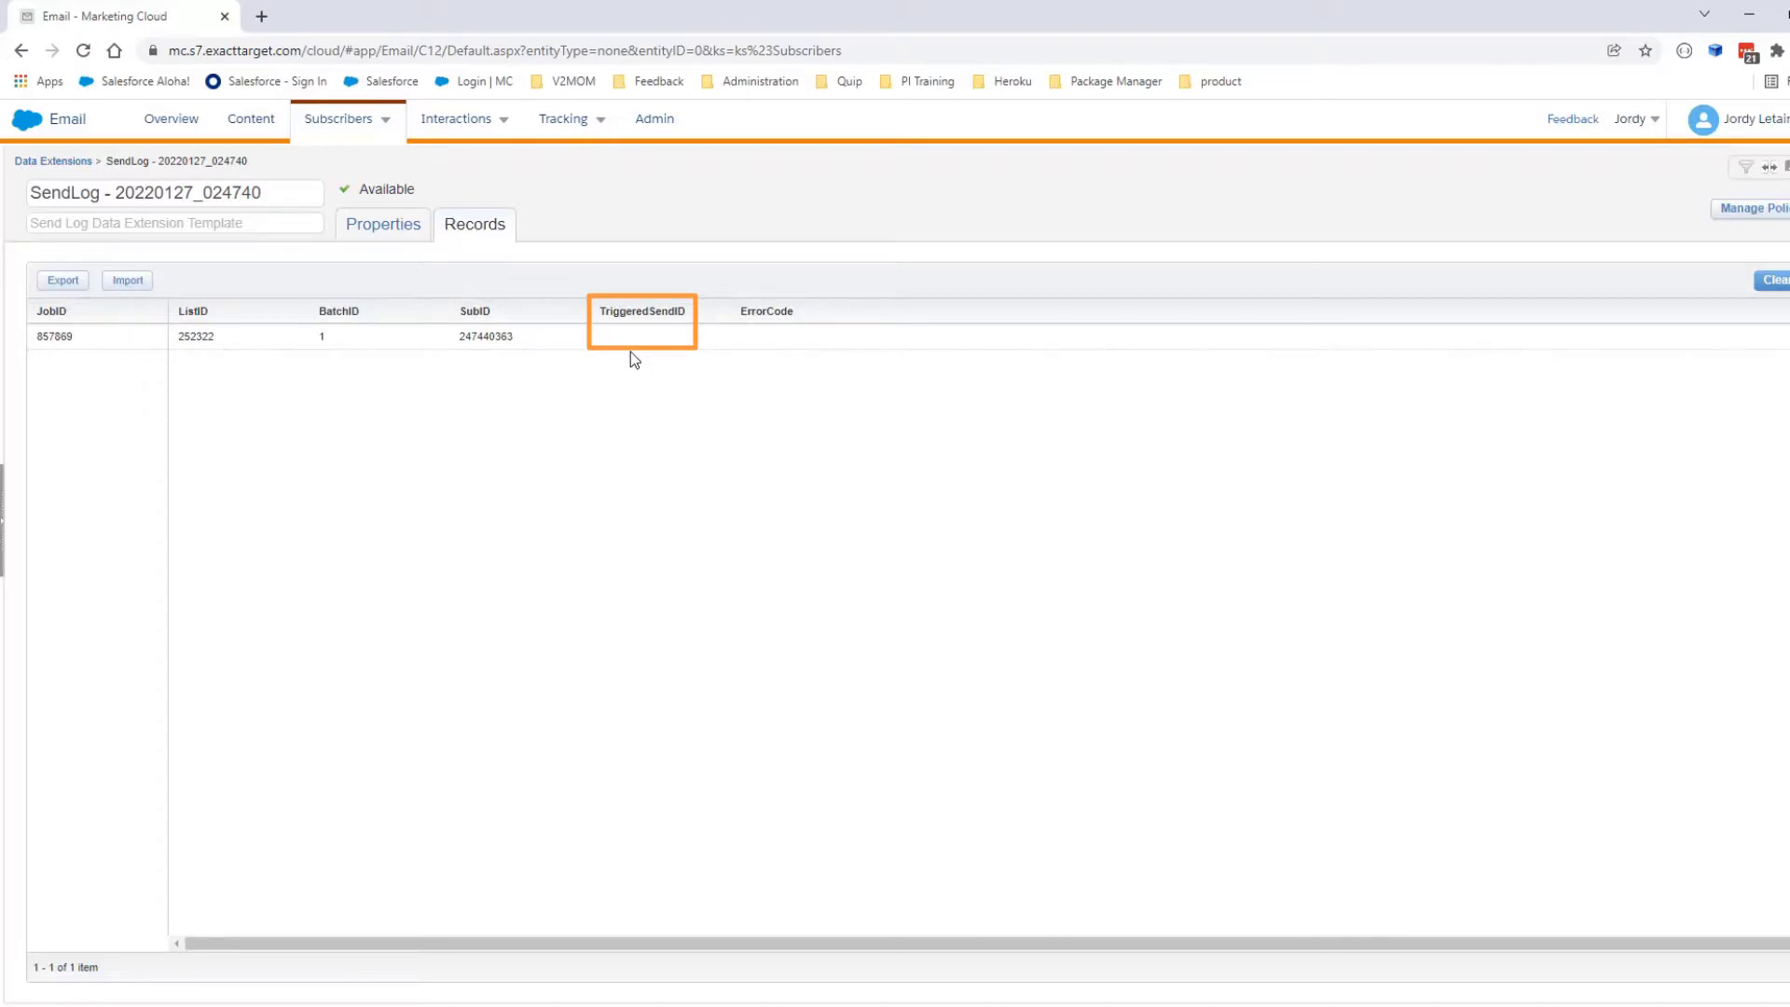
mouse_move(687, 357)
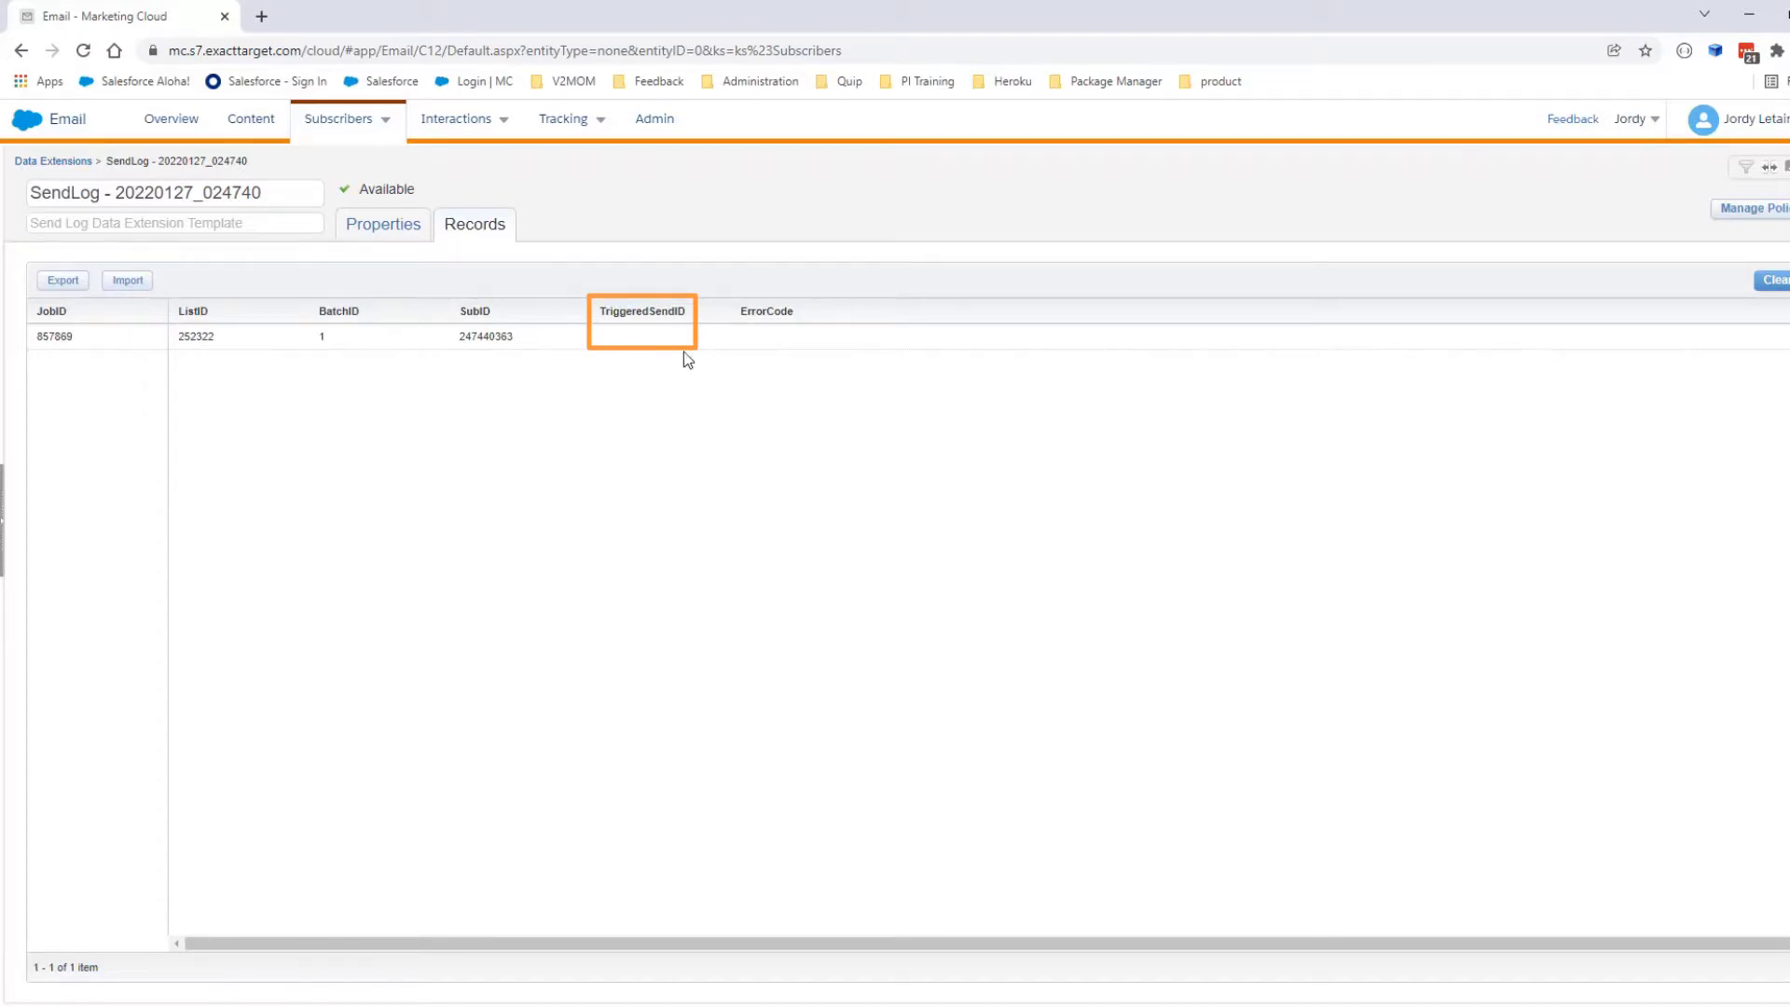